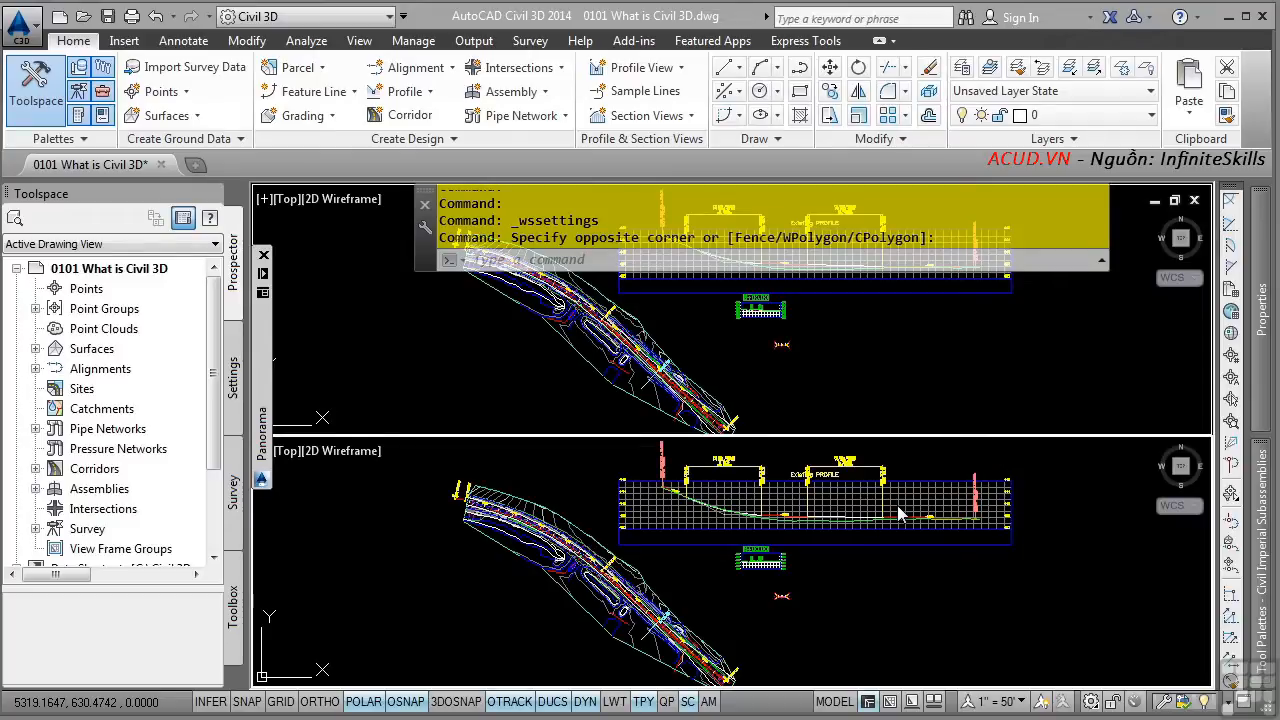
mouse_move(876, 390)
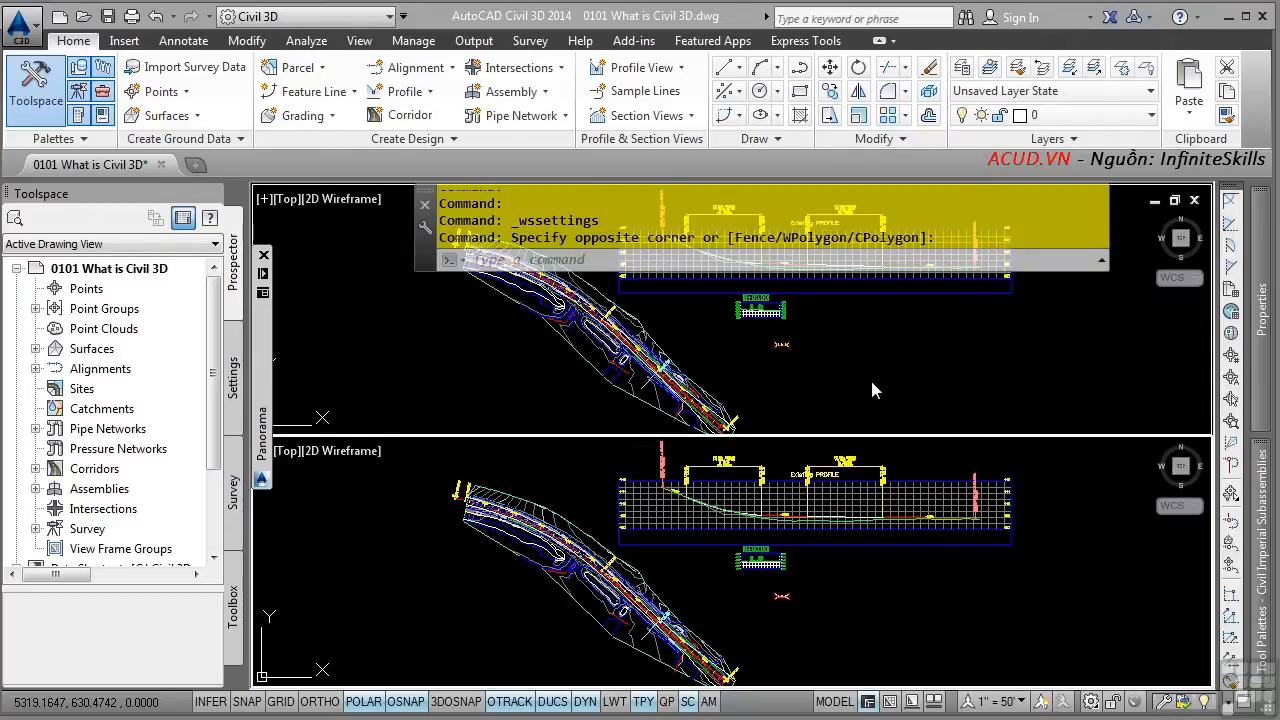
mouse_move(776, 624)
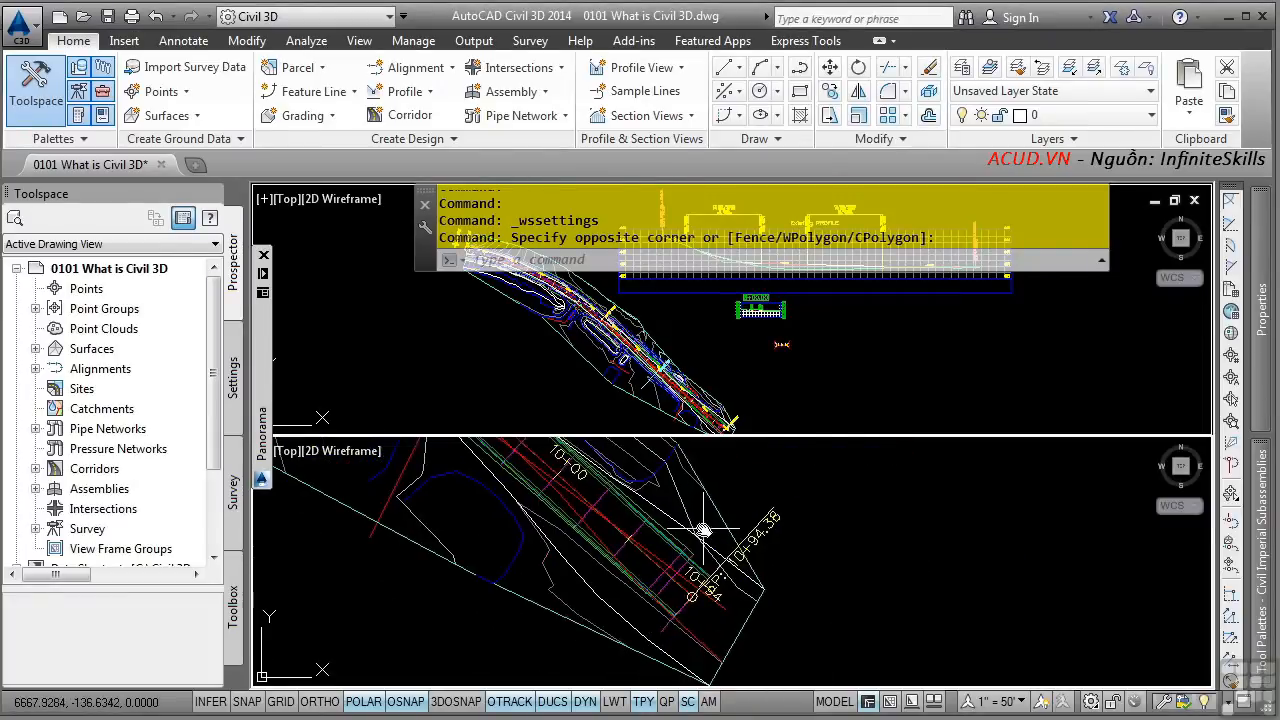
mouse_move(856, 362)
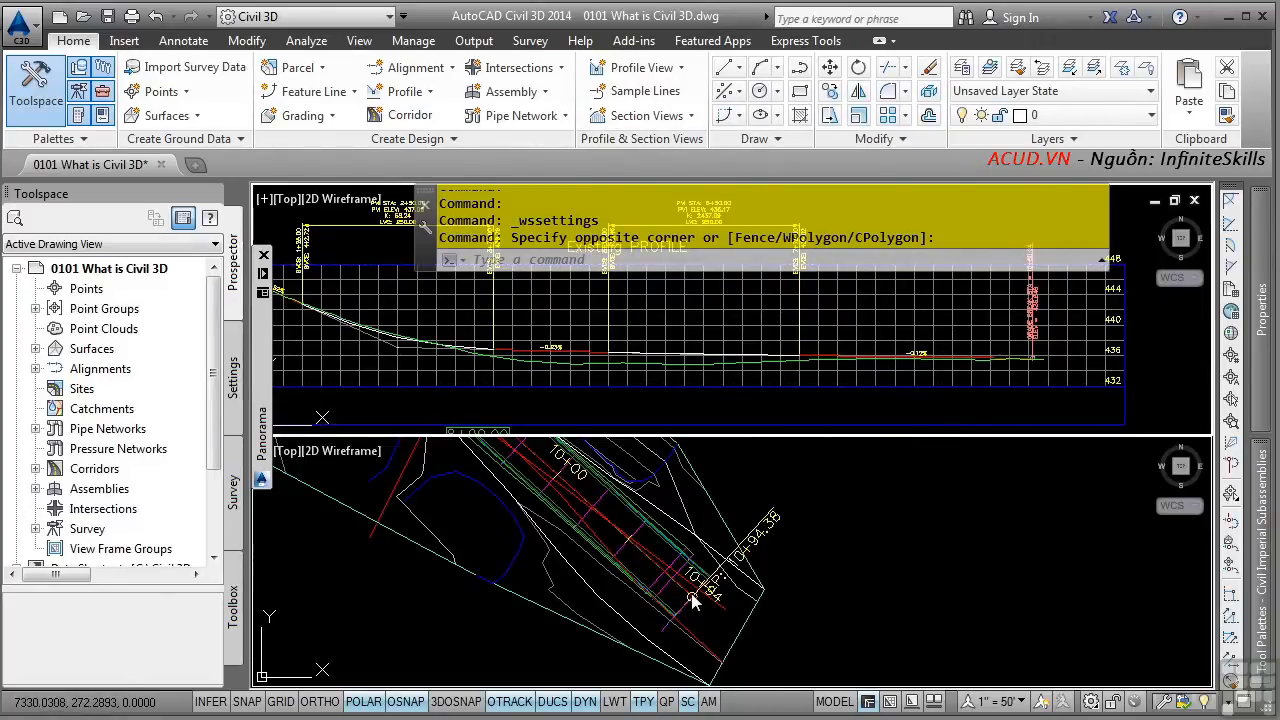
Step: Select the alignment in the lower plan viewport to begin stretching it
click(692, 598)
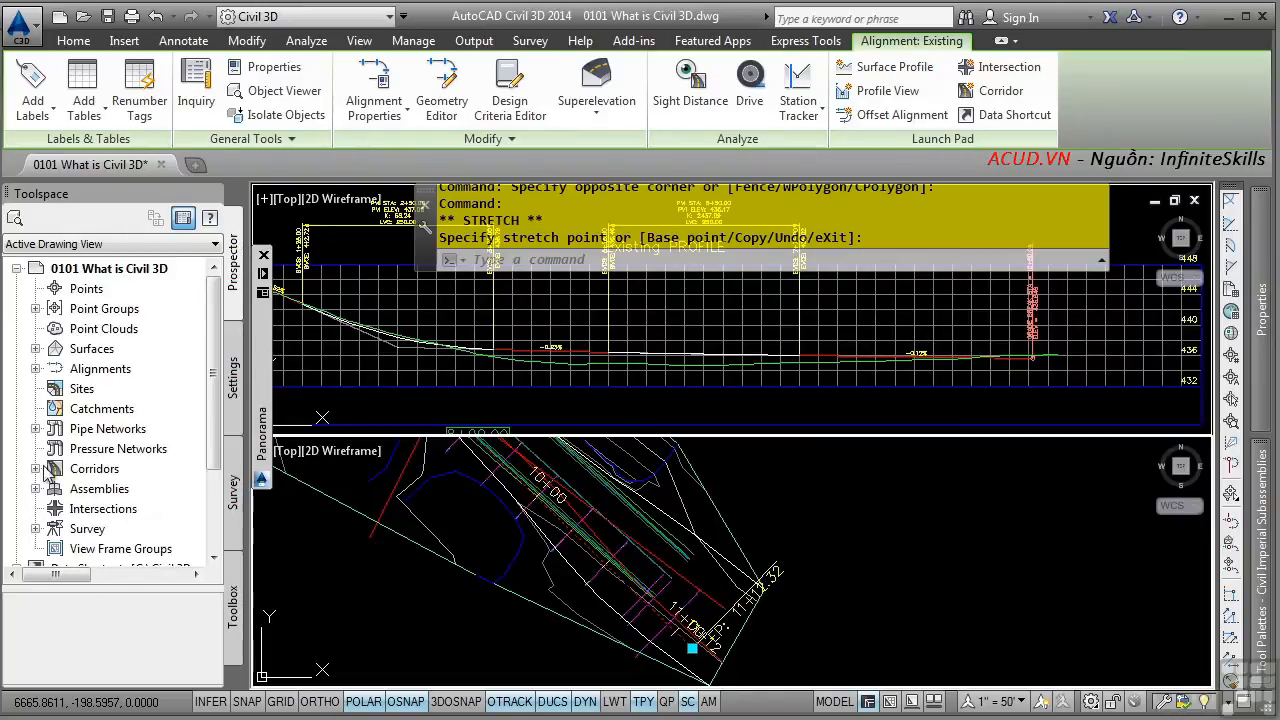
Step: Expand the Corridors collection in Prospector and bring up the Road 1 corridor's actions
click(36, 468)
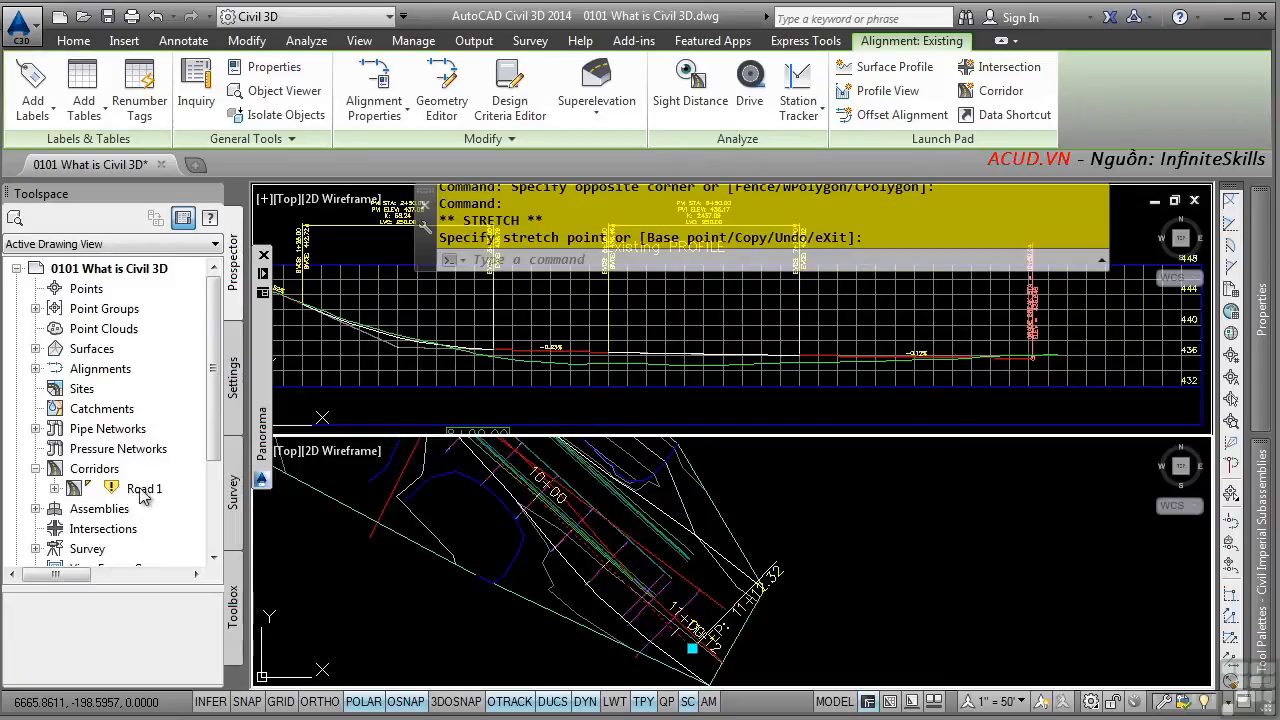
mouse_move(144, 488)
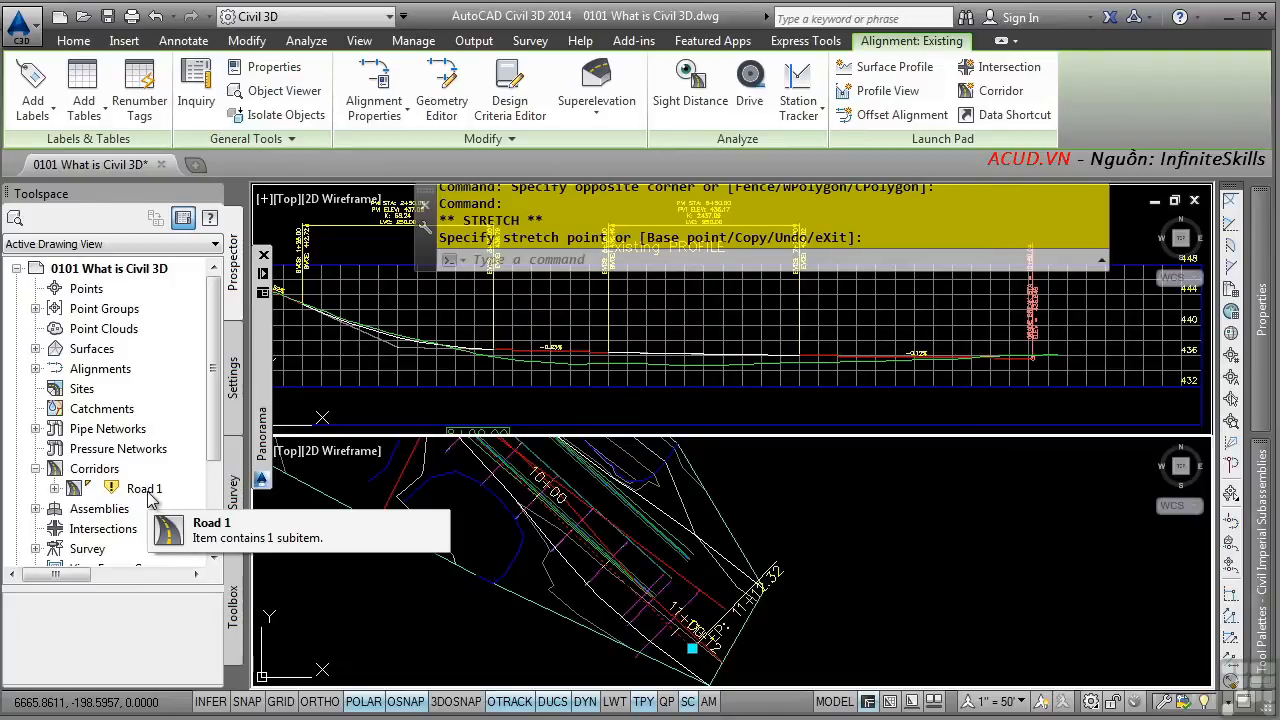
right_click(144, 488)
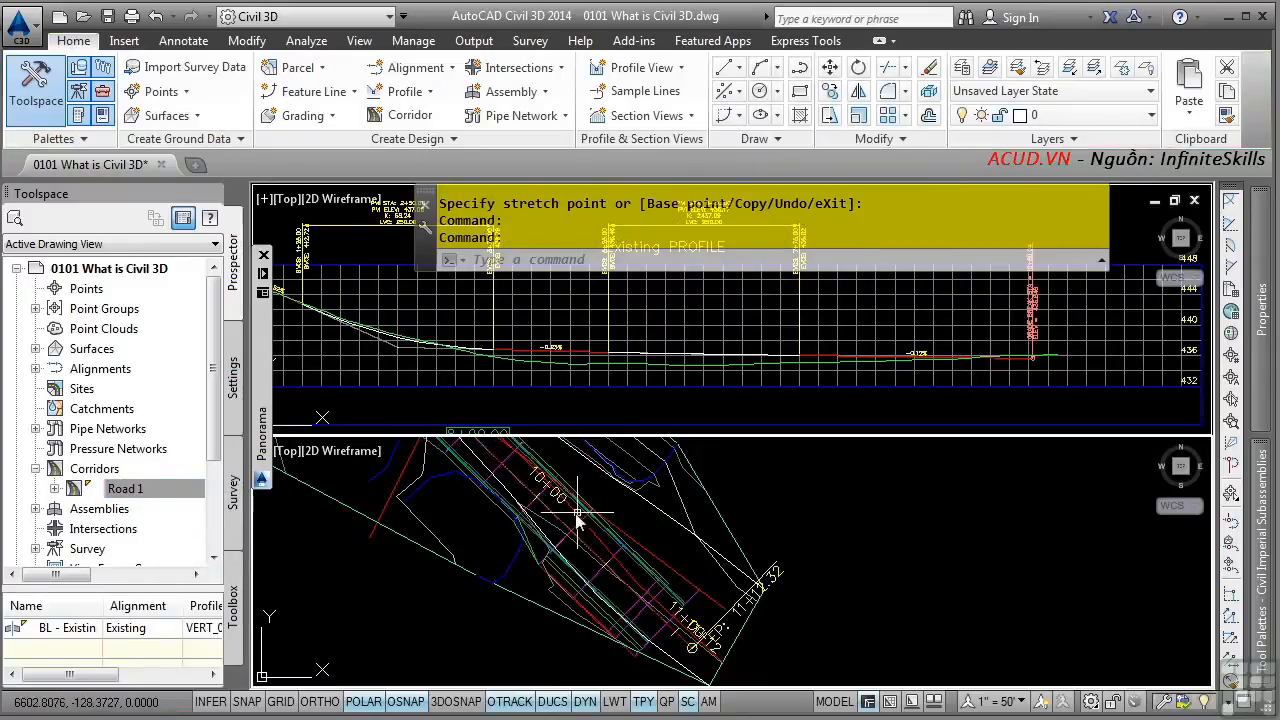
mouse_move(856, 500)
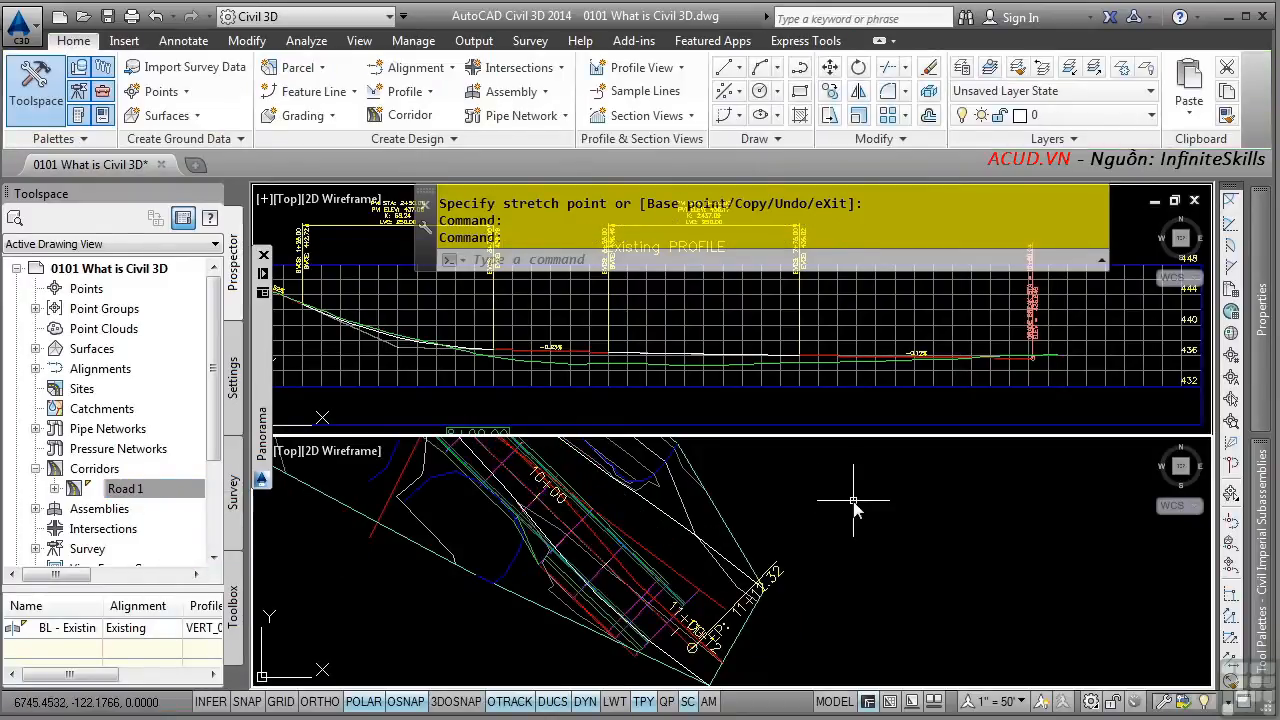
mouse_move(864, 504)
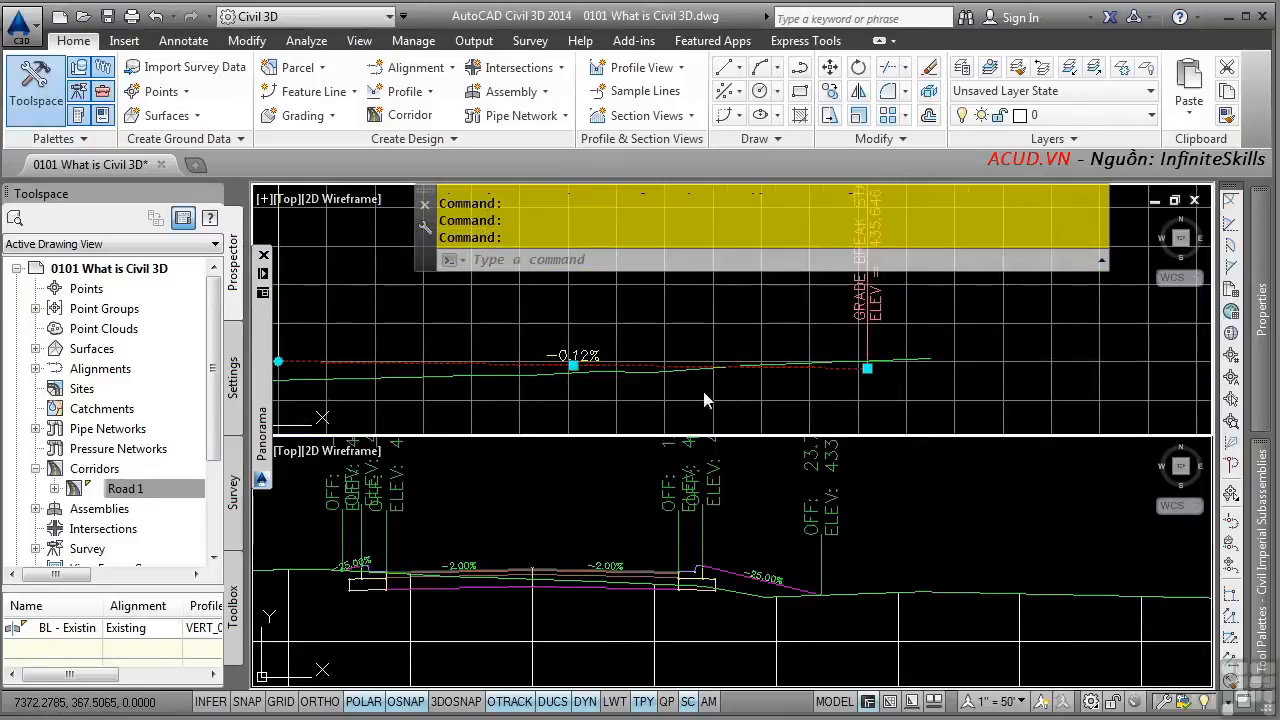
Step: Select the profile grade line, then bring up the Road 1 corridor's actions again
click(868, 368)
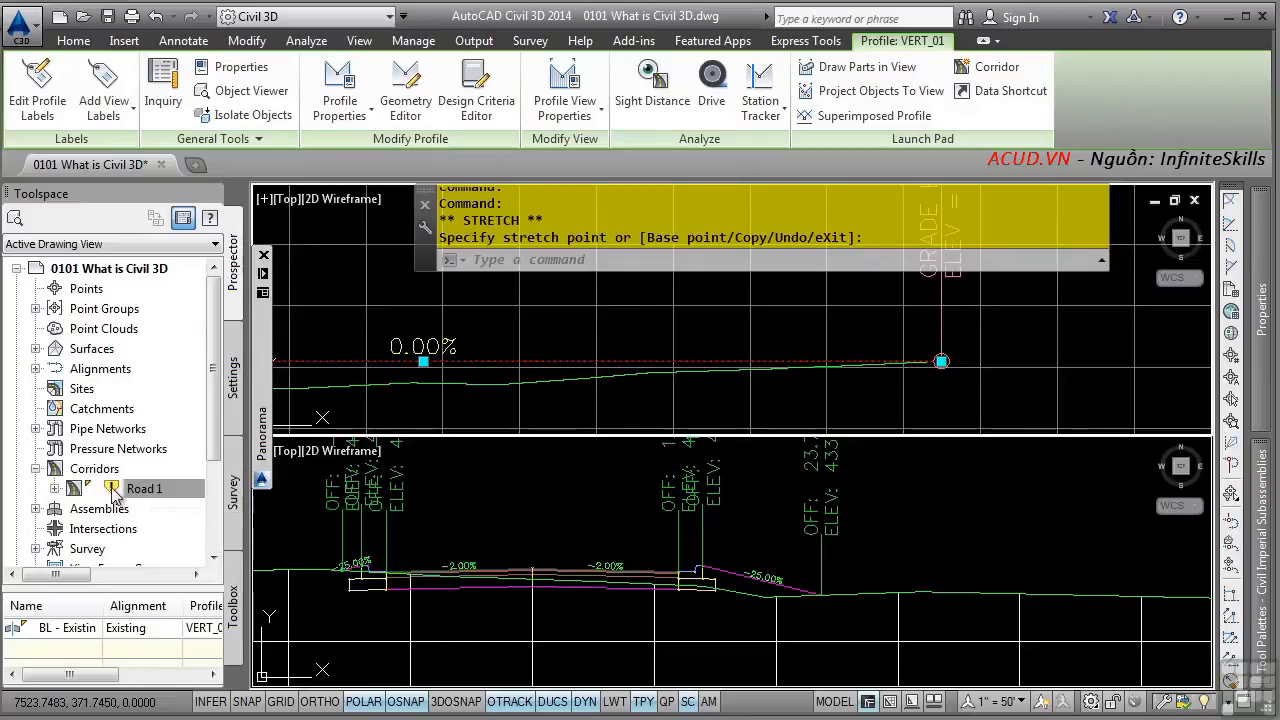
right_click(144, 488)
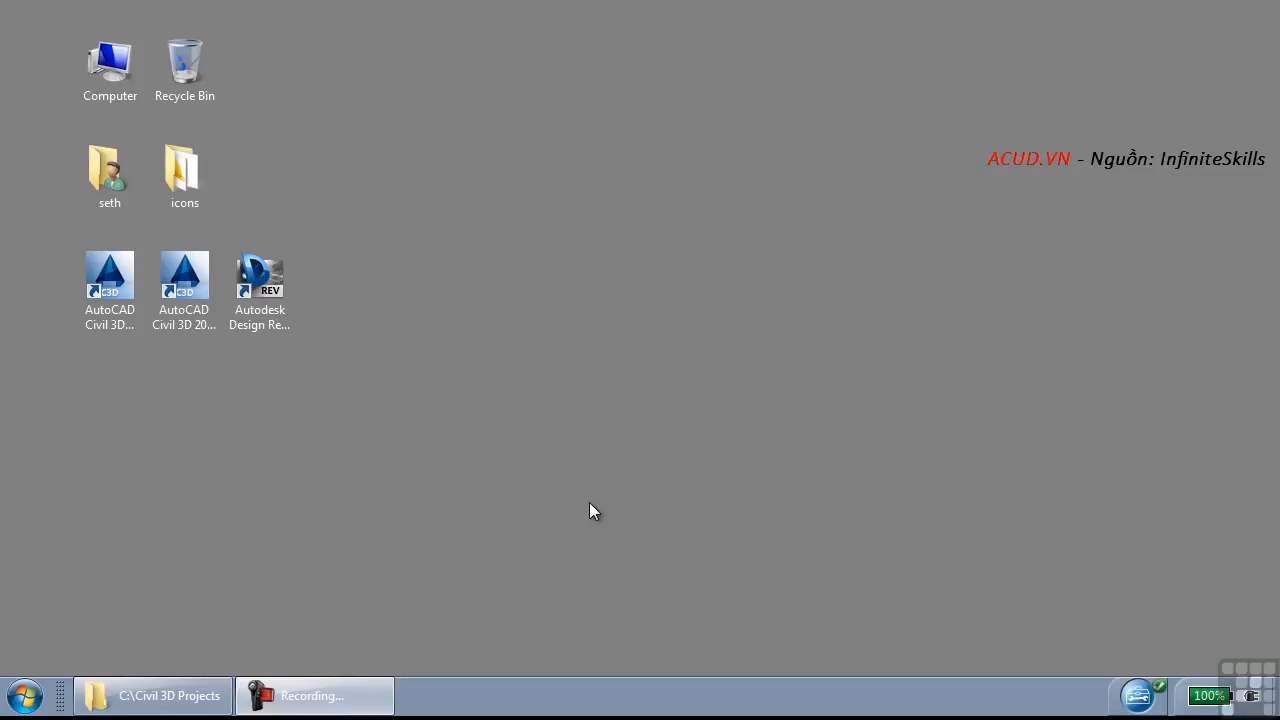
mouse_move(616, 512)
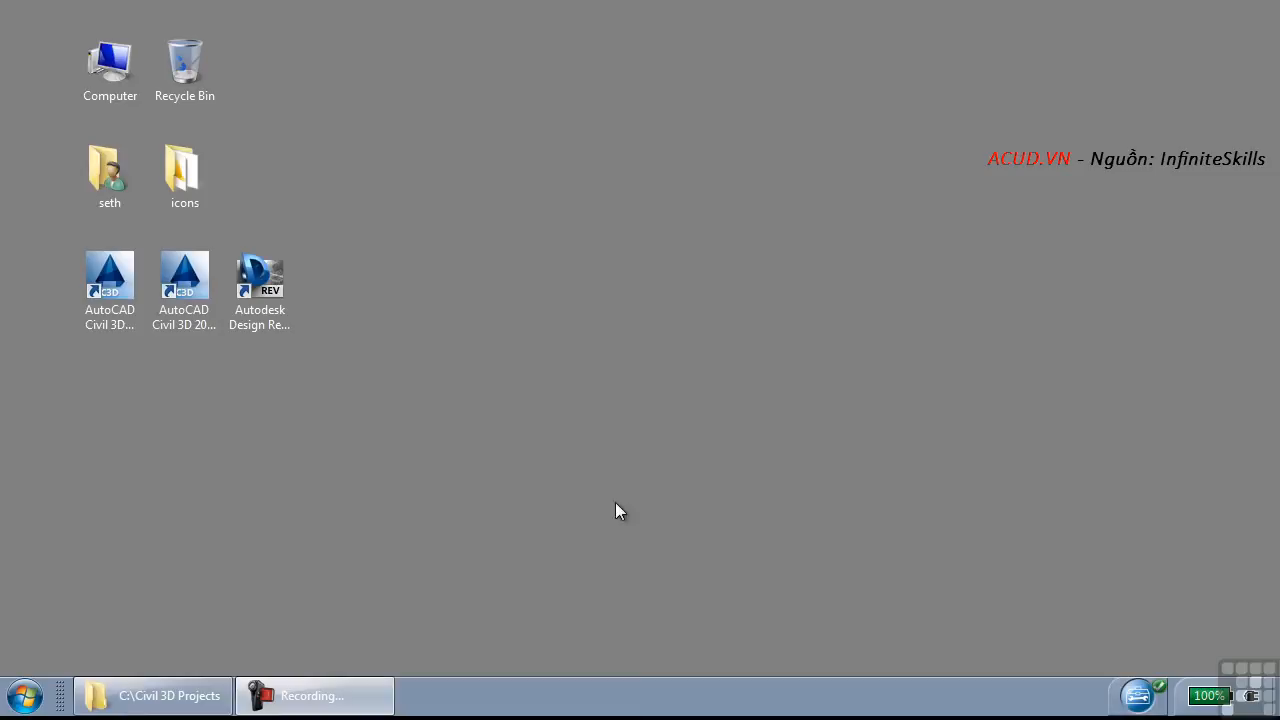
mouse_move(760, 450)
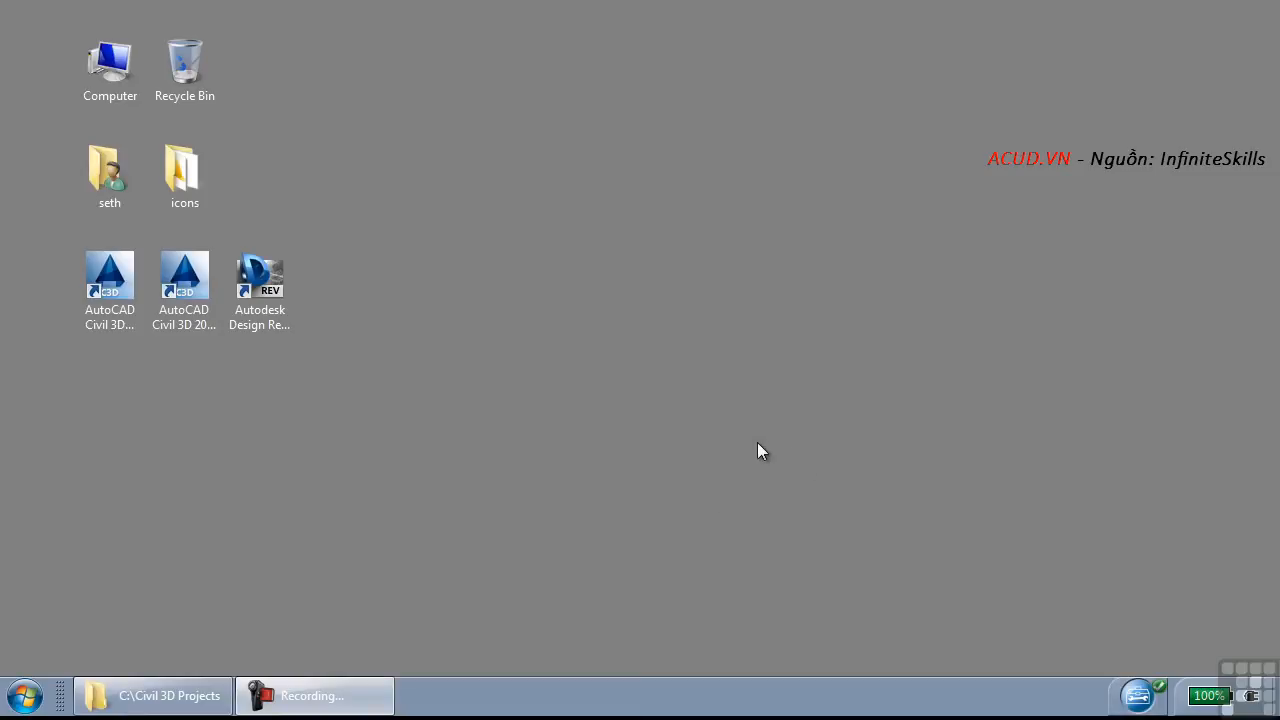
click(152, 696)
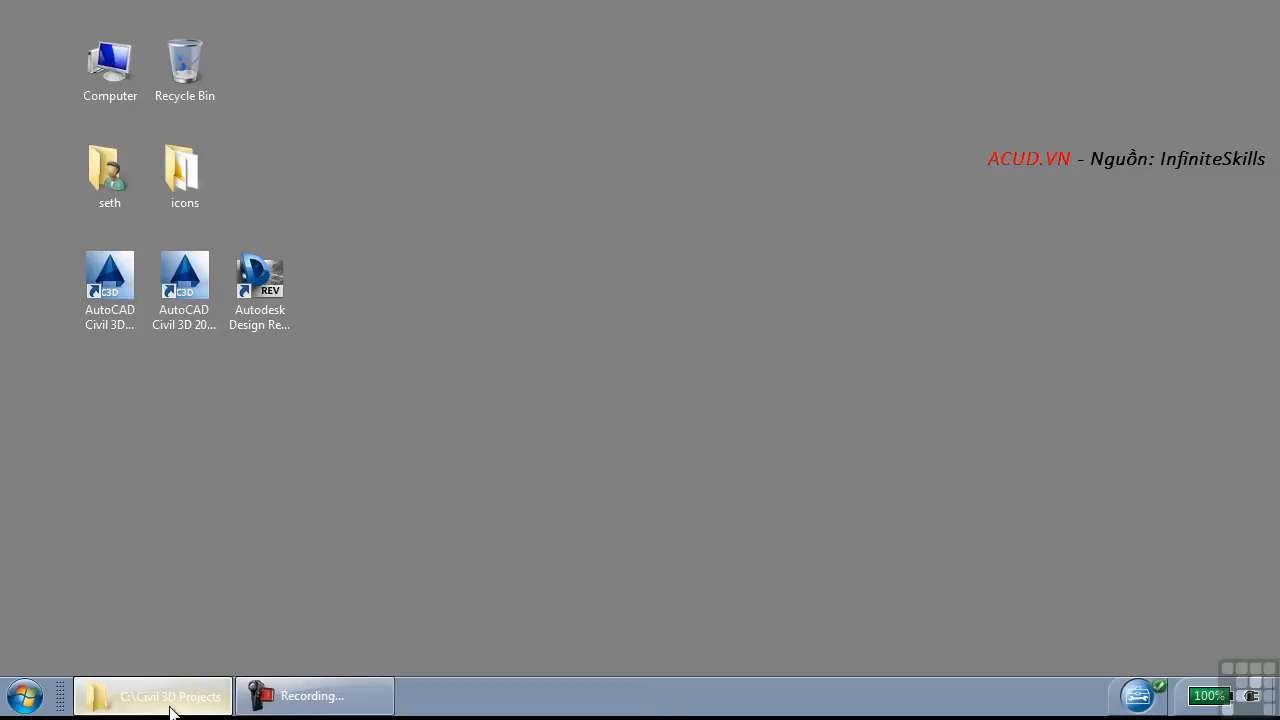
click(152, 696)
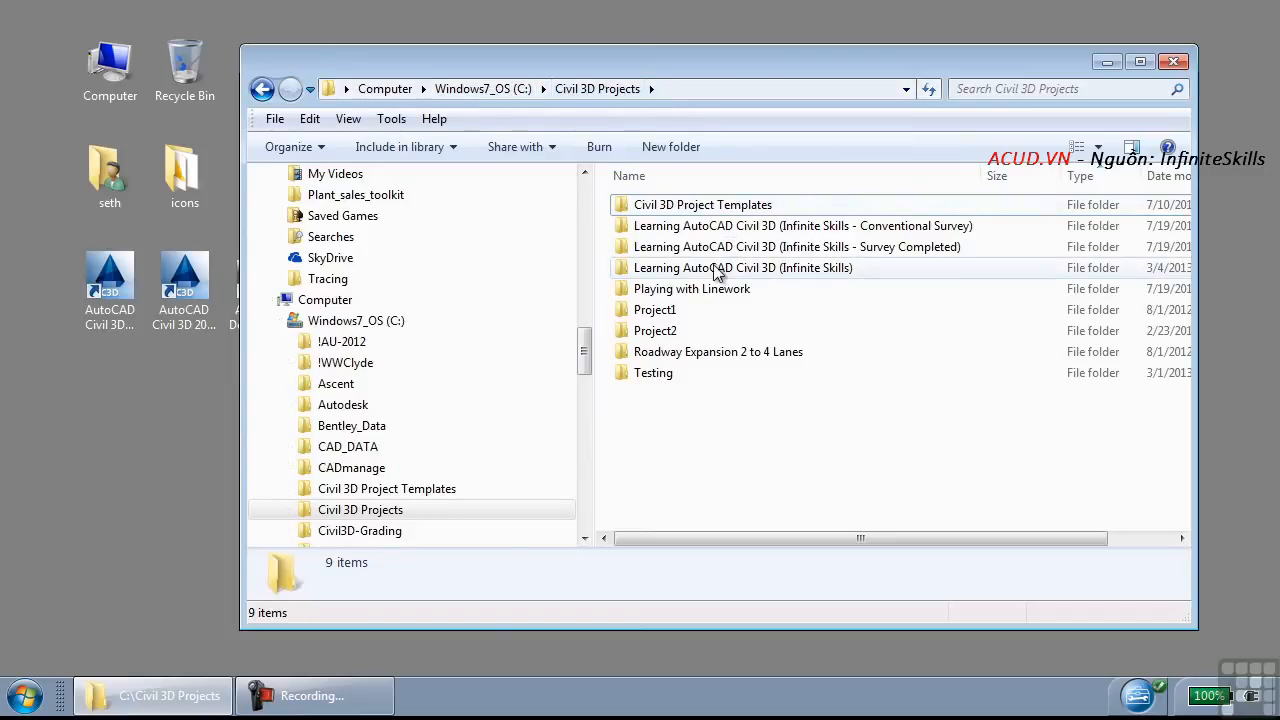
click(744, 268)
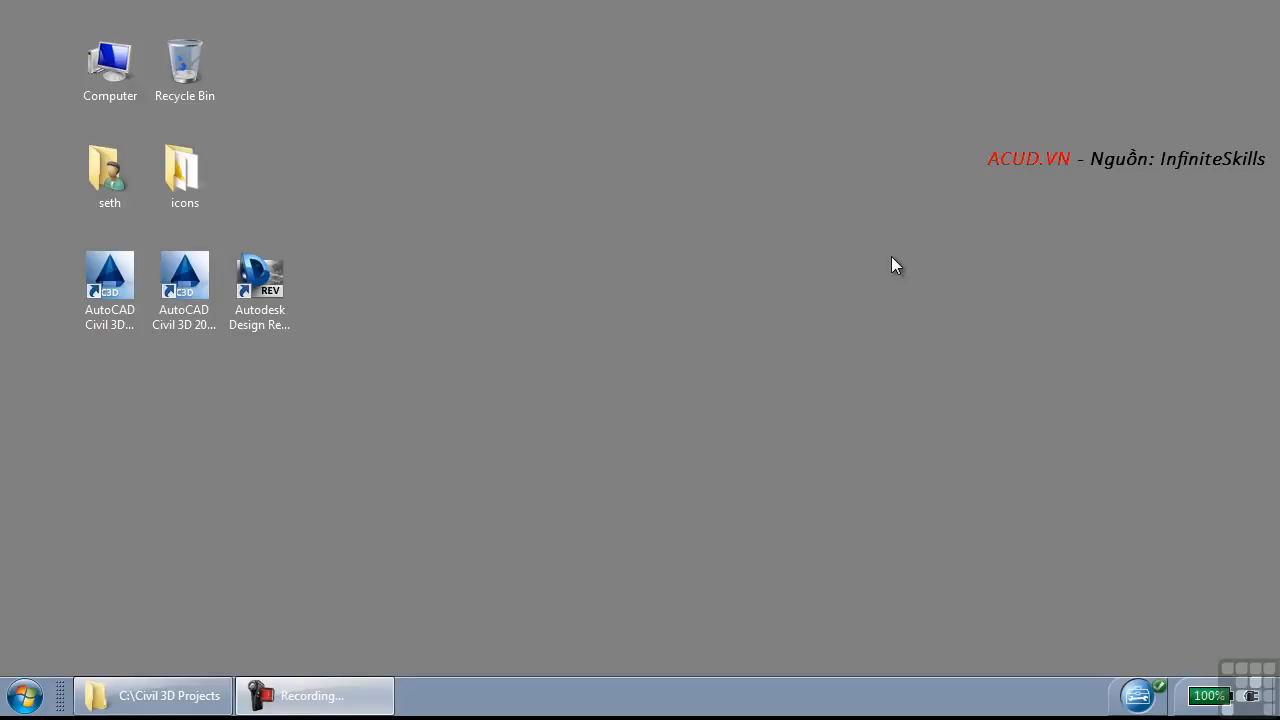
mouse_move(750, 396)
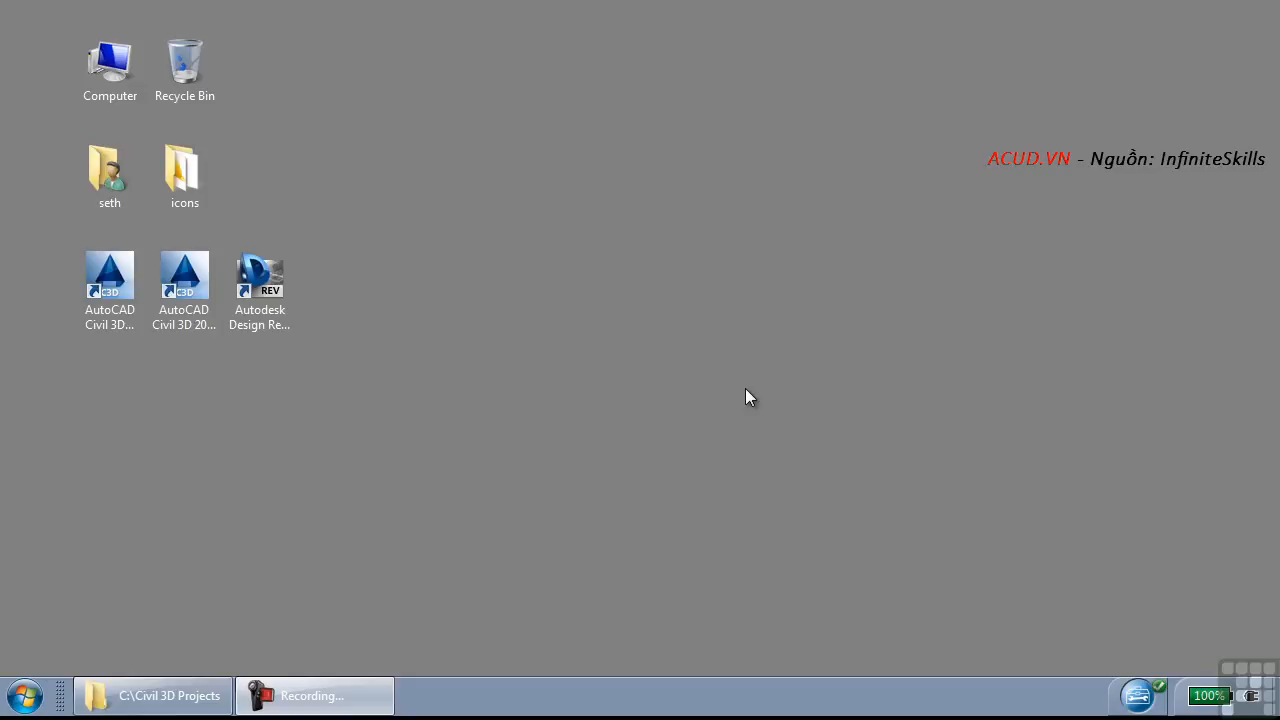
mouse_move(184, 632)
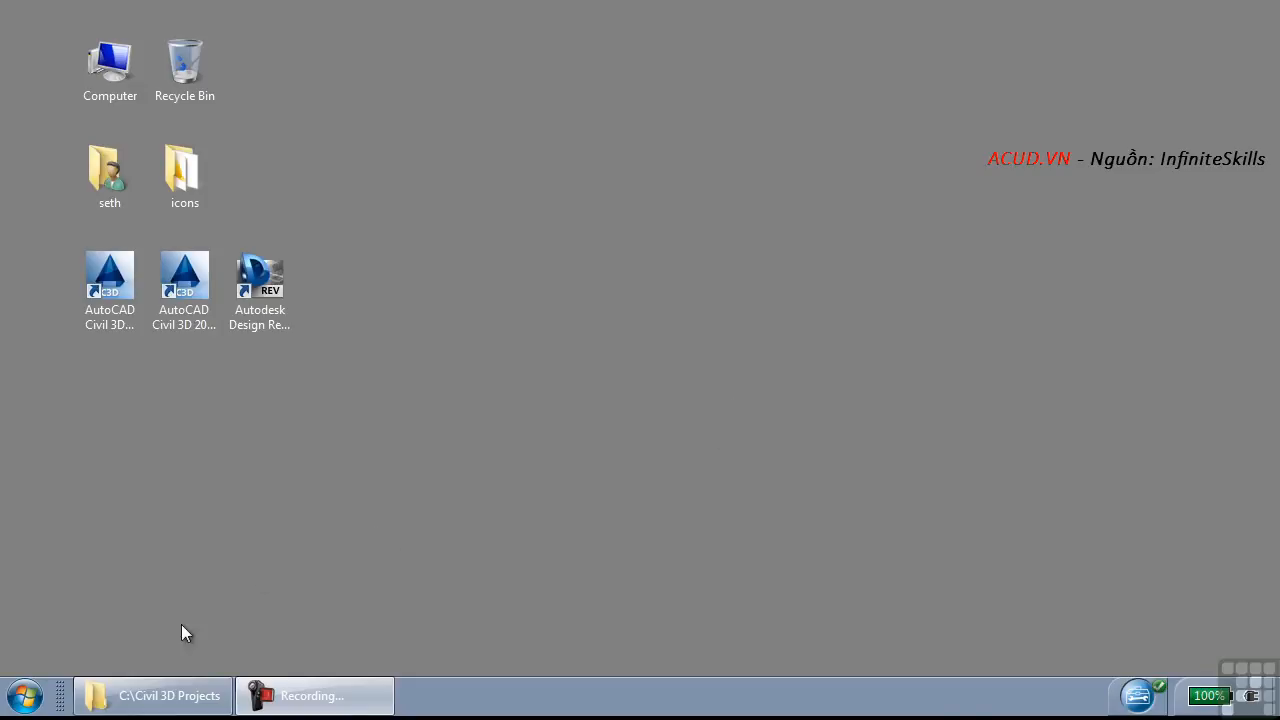
Step: Expand All Programs > Autodesk > AutoCAD Civil 3D 2014 in the Start menu
click(24, 696)
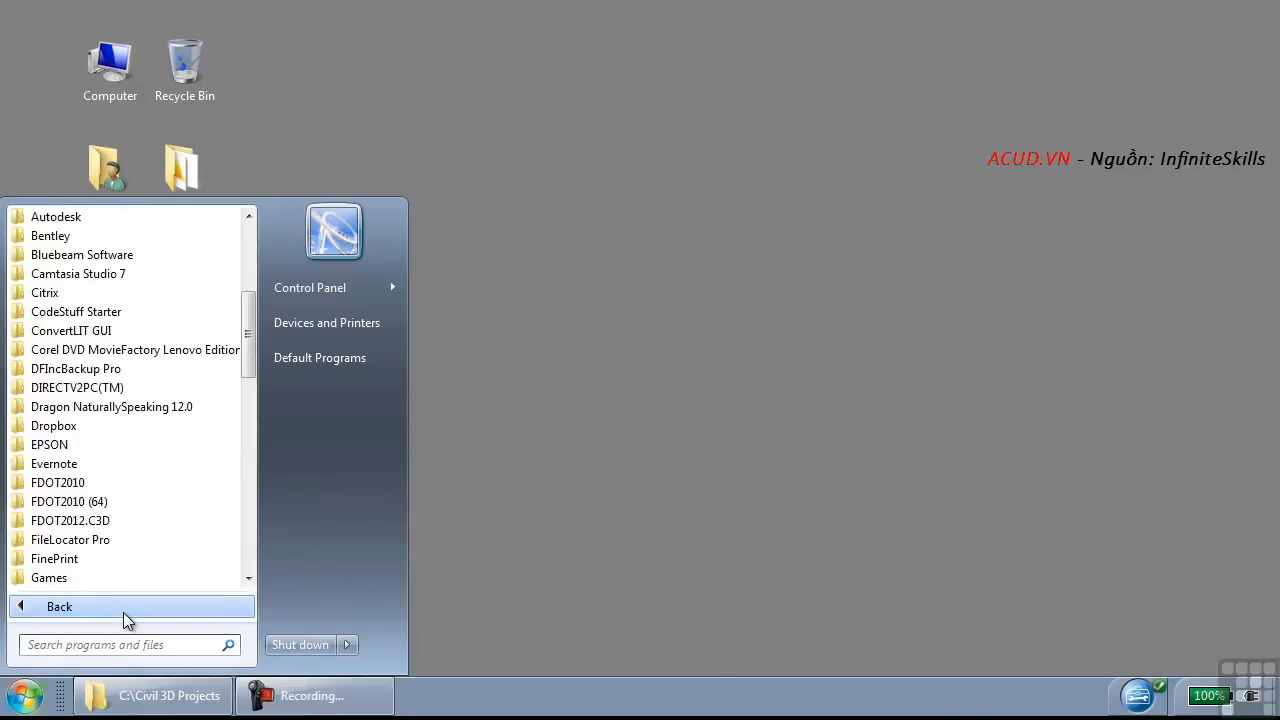
click(56, 216)
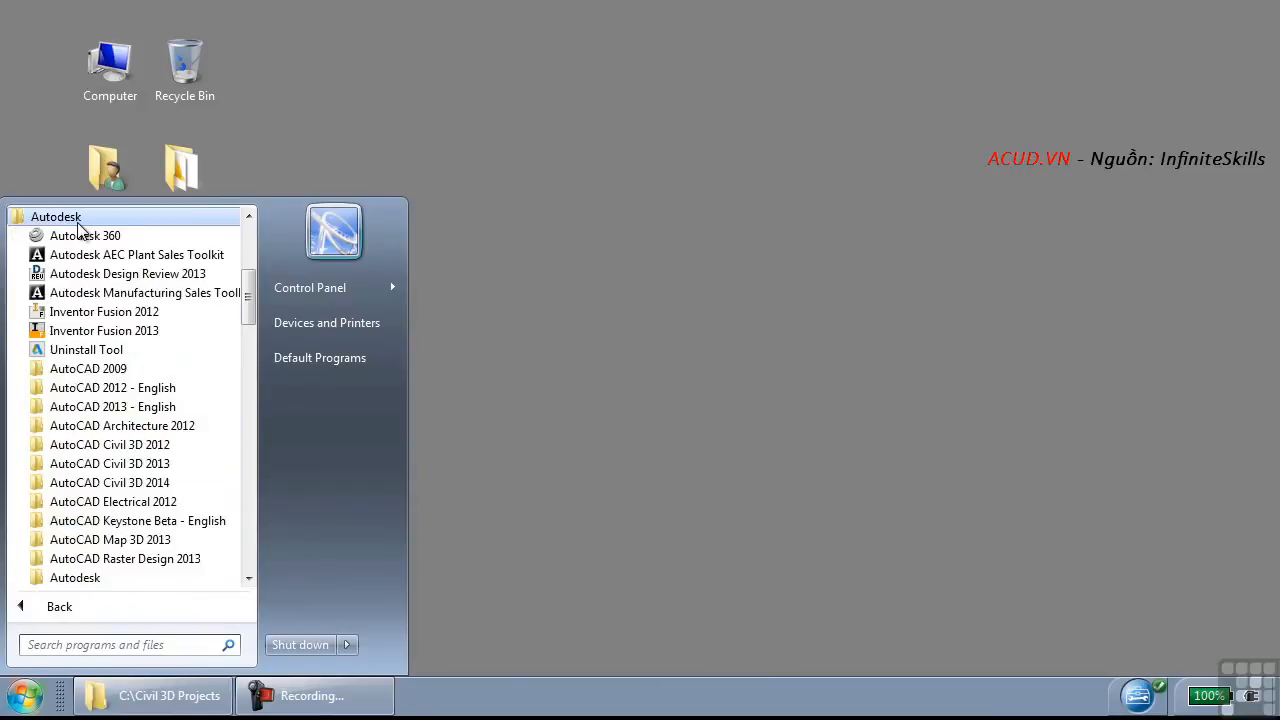
mouse_move(110, 464)
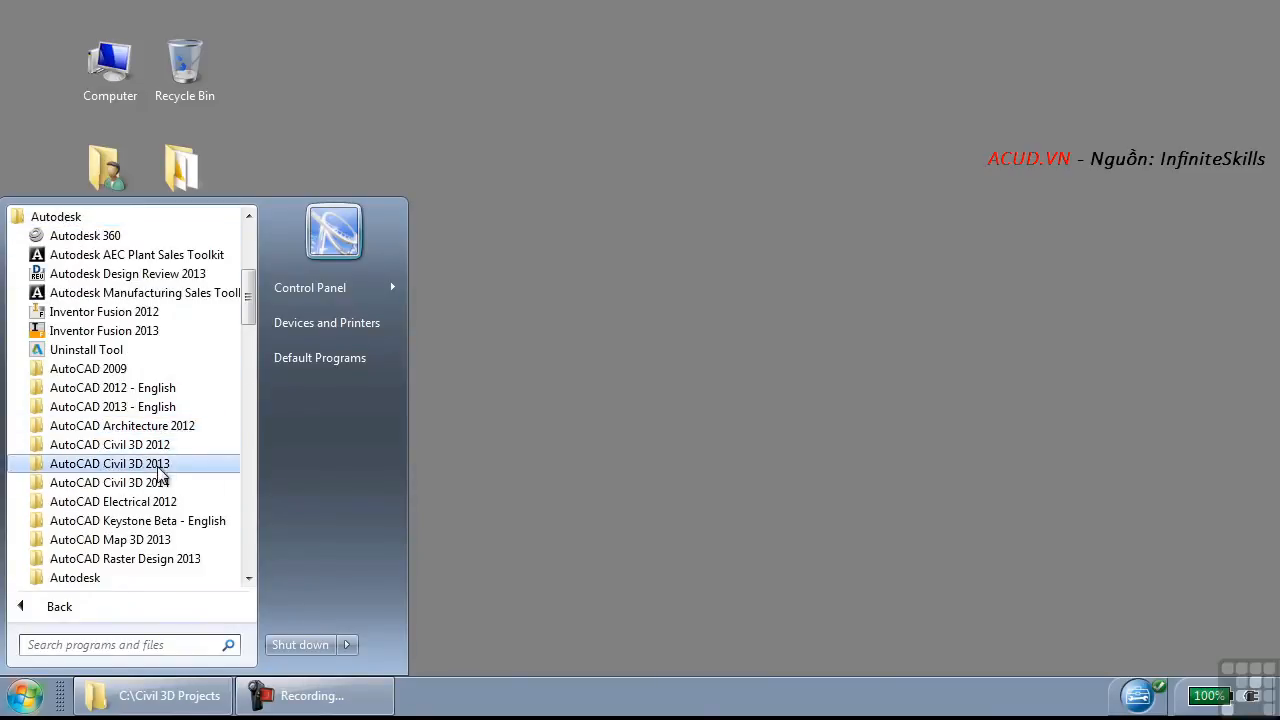
mouse_move(110, 482)
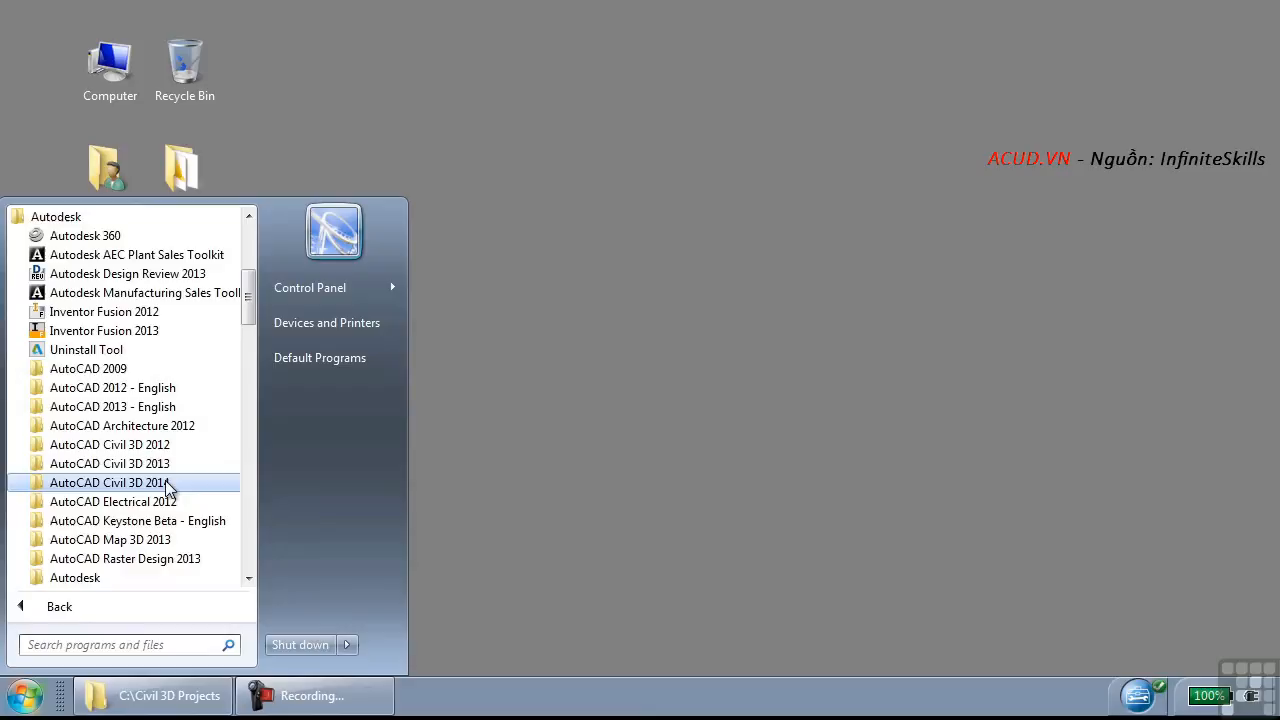
click(110, 482)
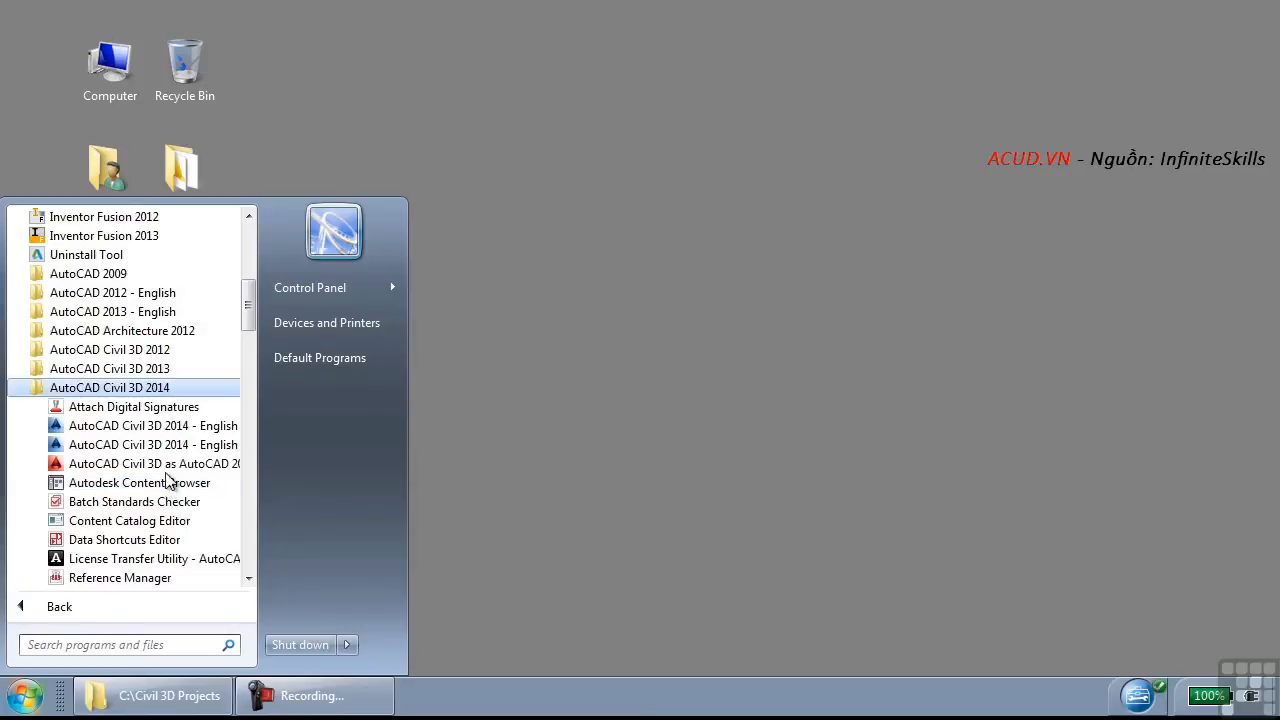
mouse_move(144, 424)
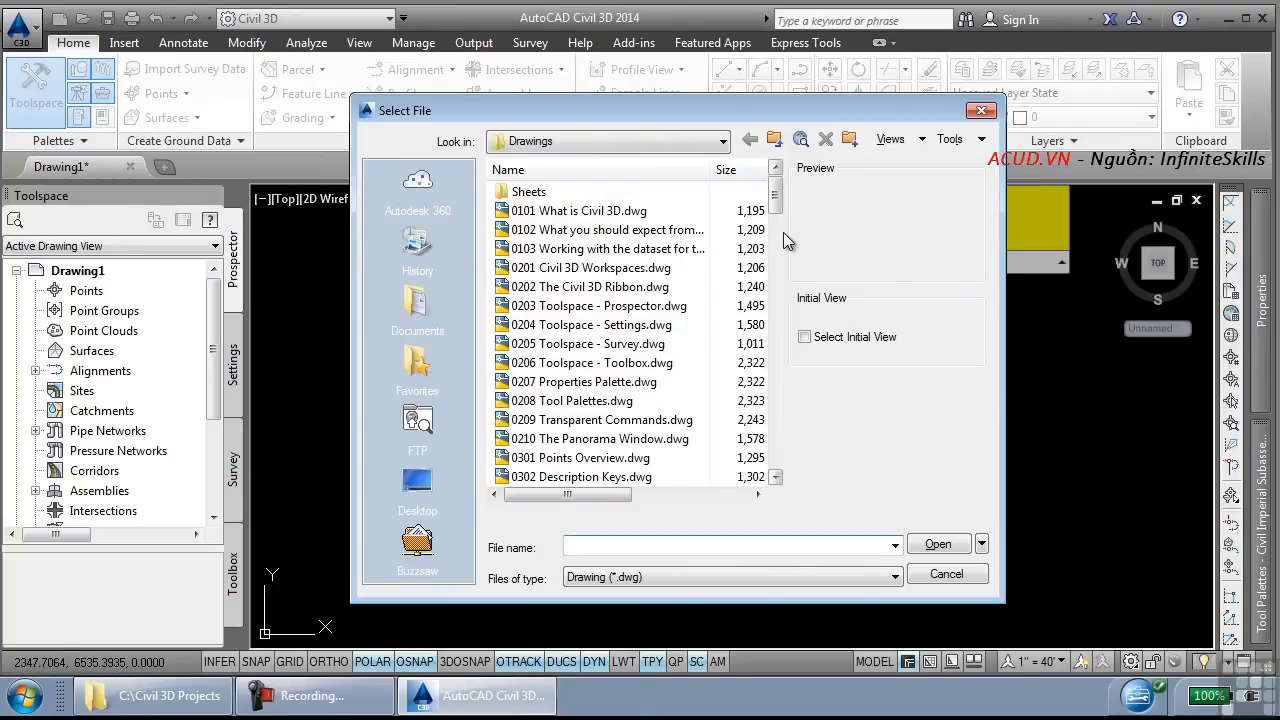
Step: Confirm the Select File dialog is looking in the course Drawings folder
click(608, 248)
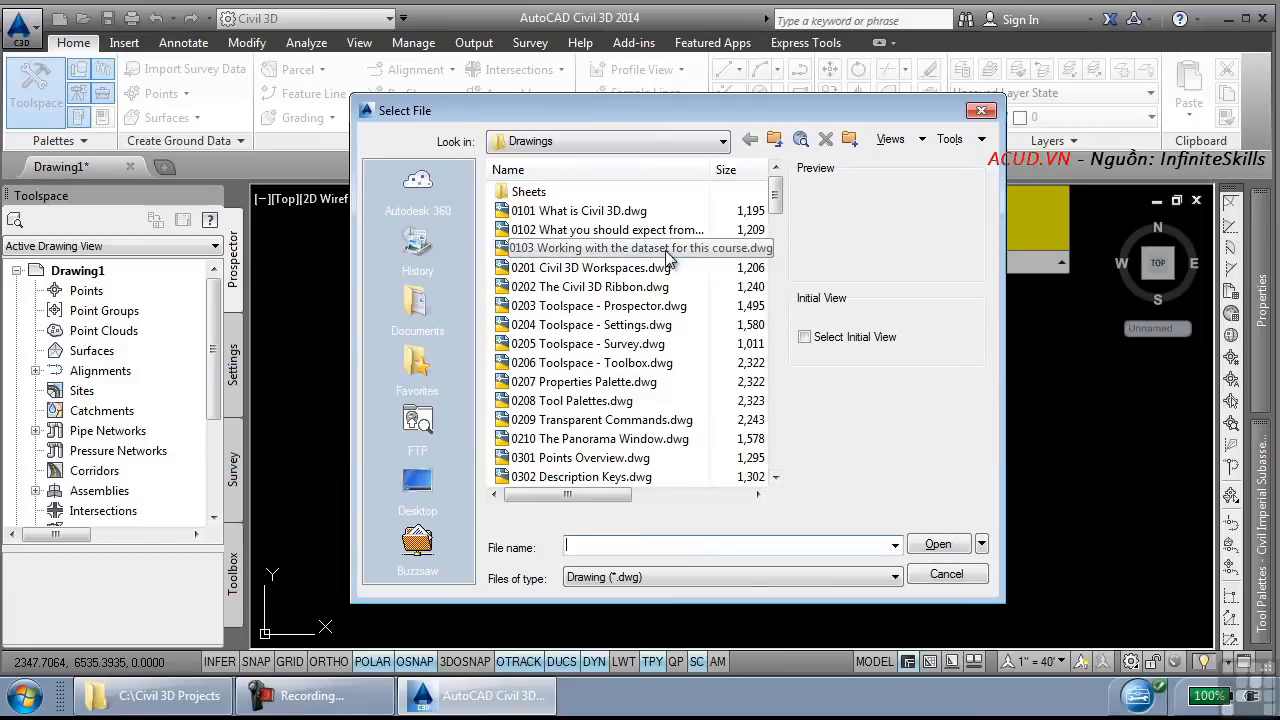
mouse_move(424, 320)
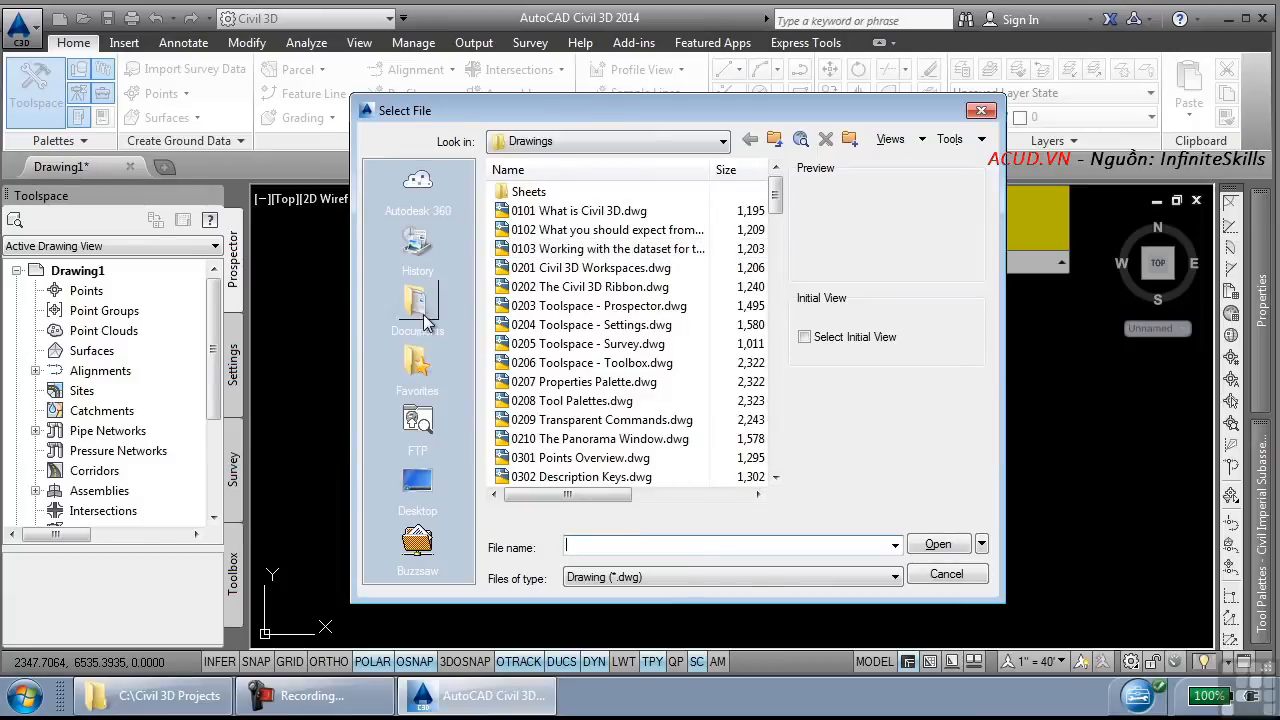
mouse_move(416, 310)
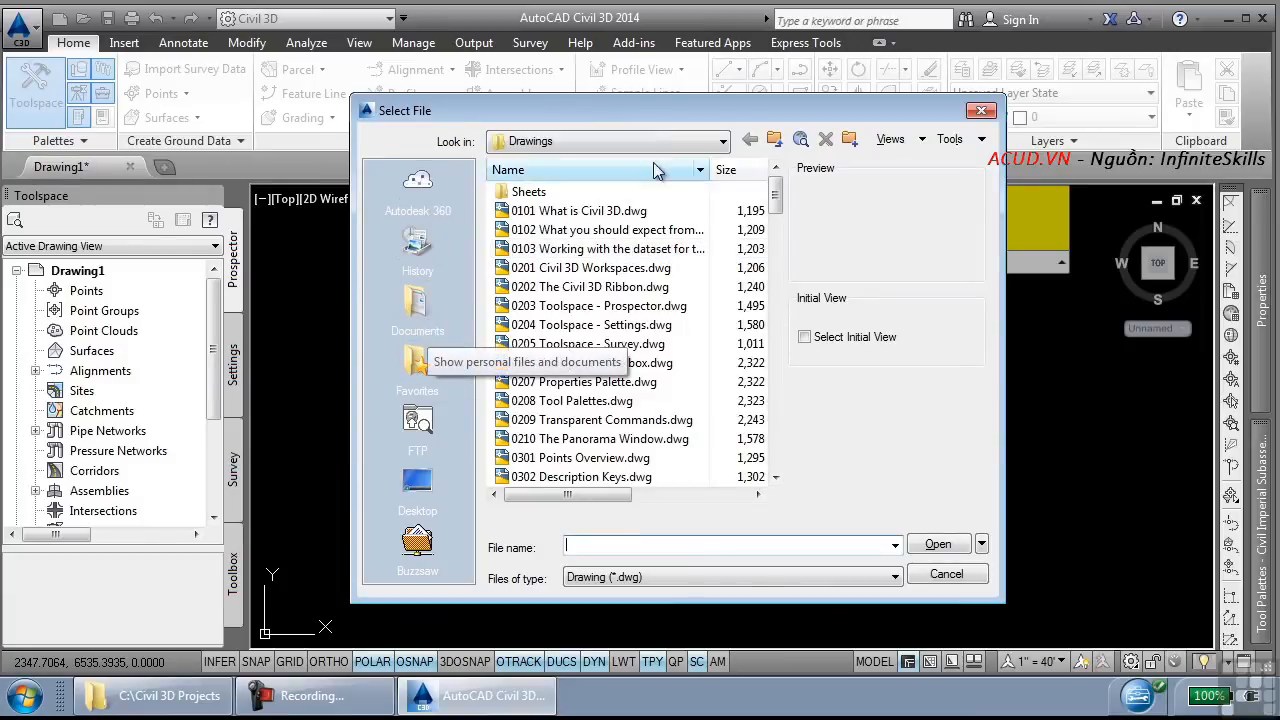
click(722, 140)
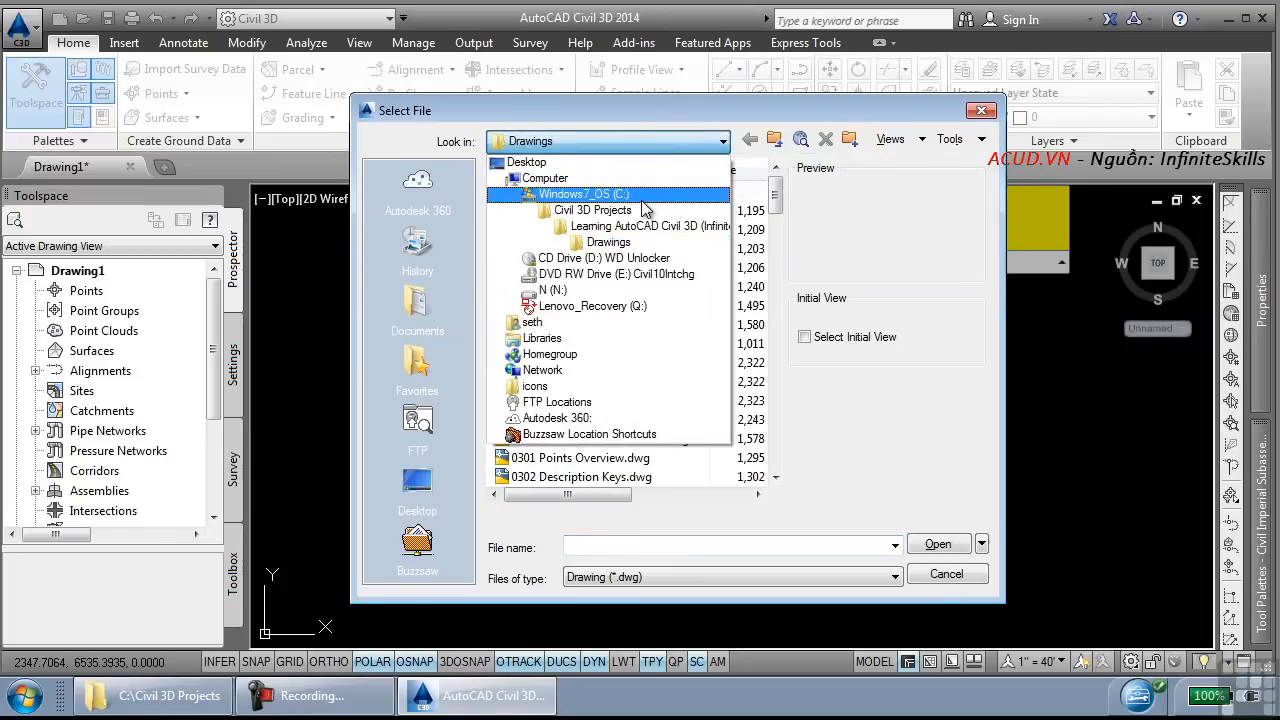
click(650, 226)
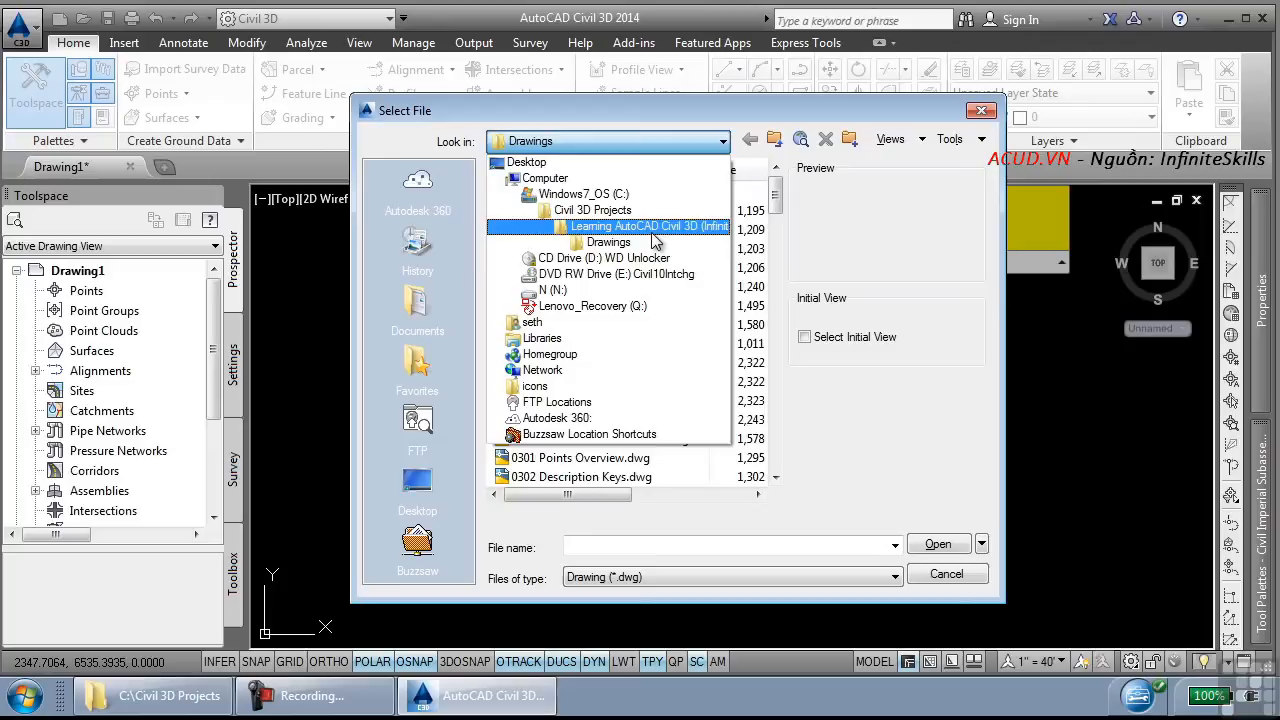
click(608, 242)
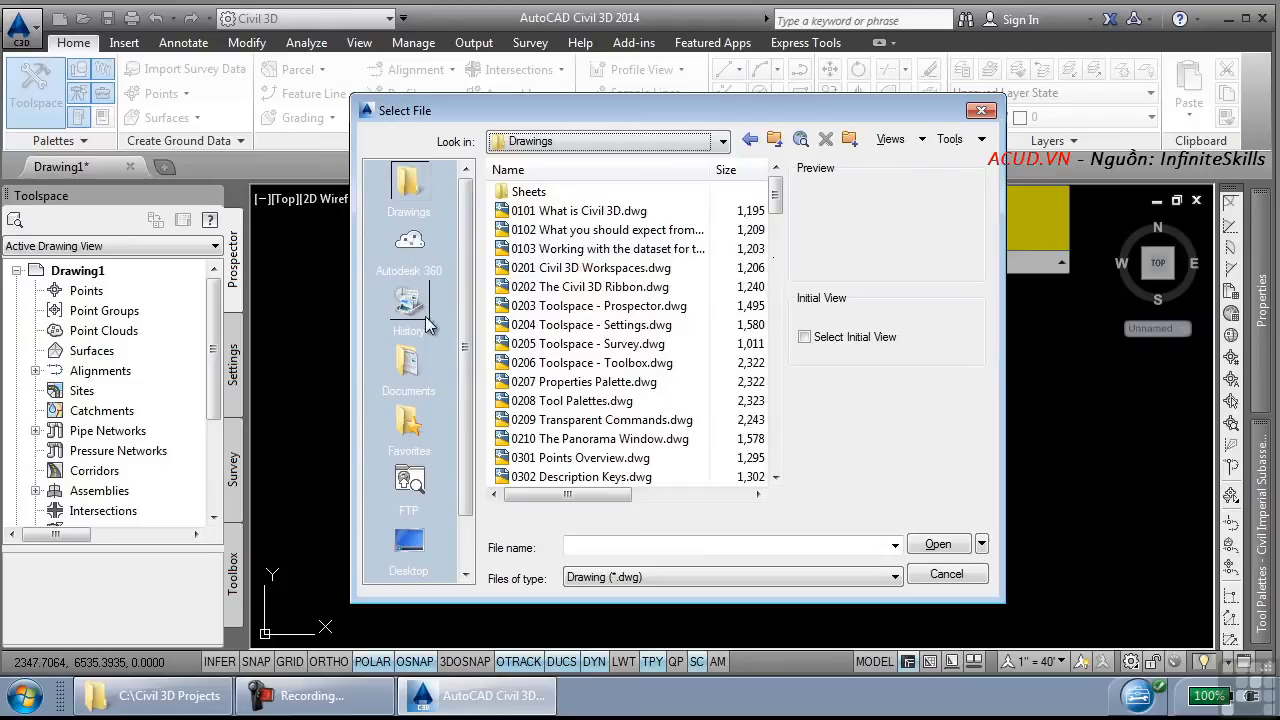
mouse_move(438, 400)
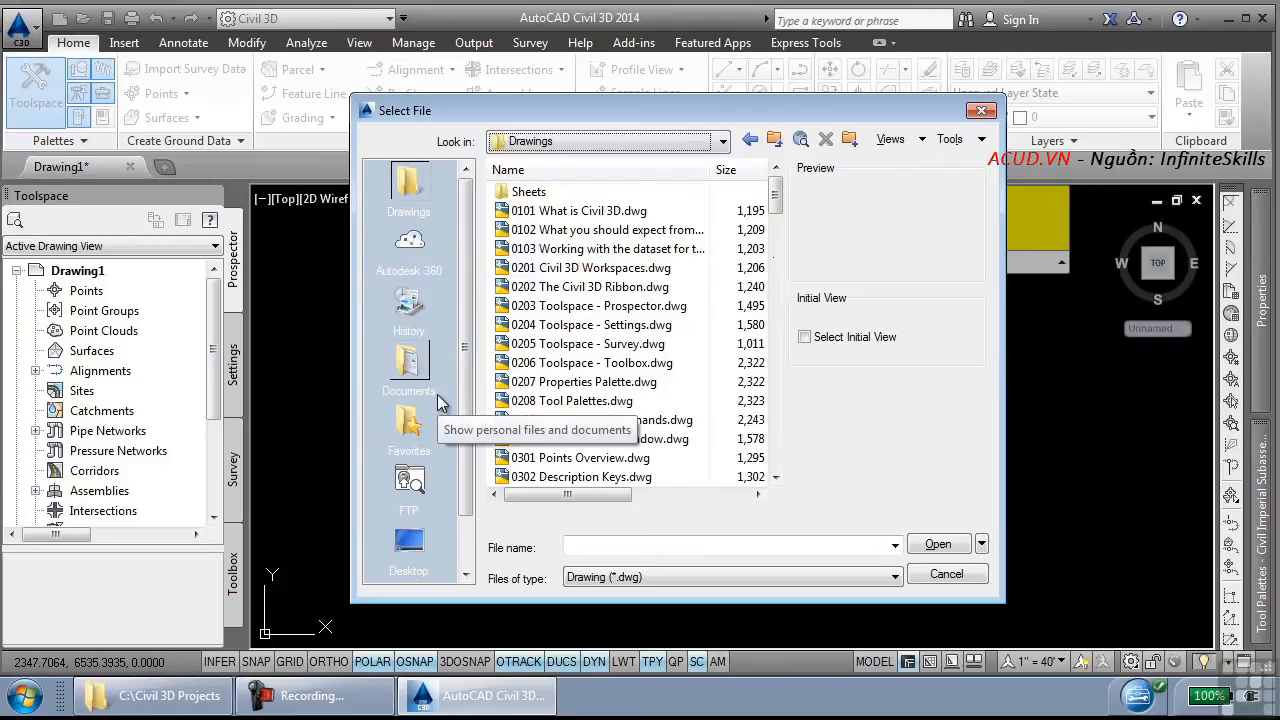
Step: Choose 0103 Working with the dataset for this course.dwg for opening
click(608, 248)
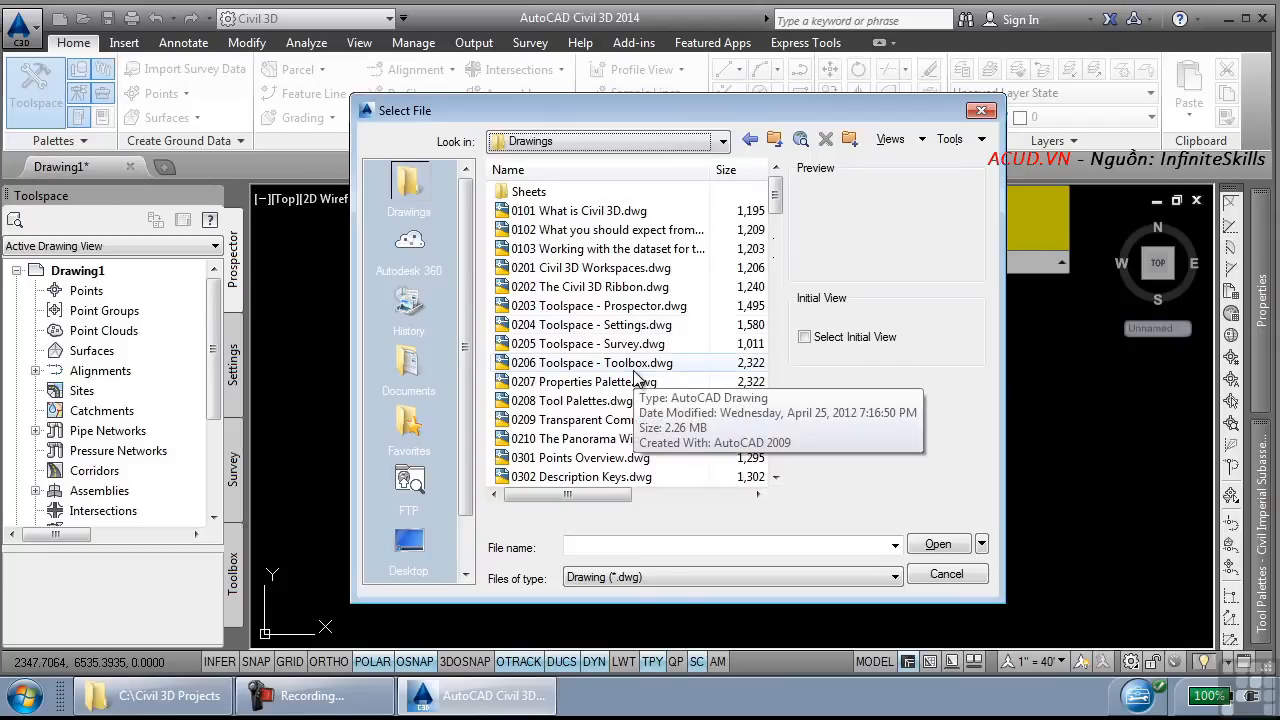
click(608, 248)
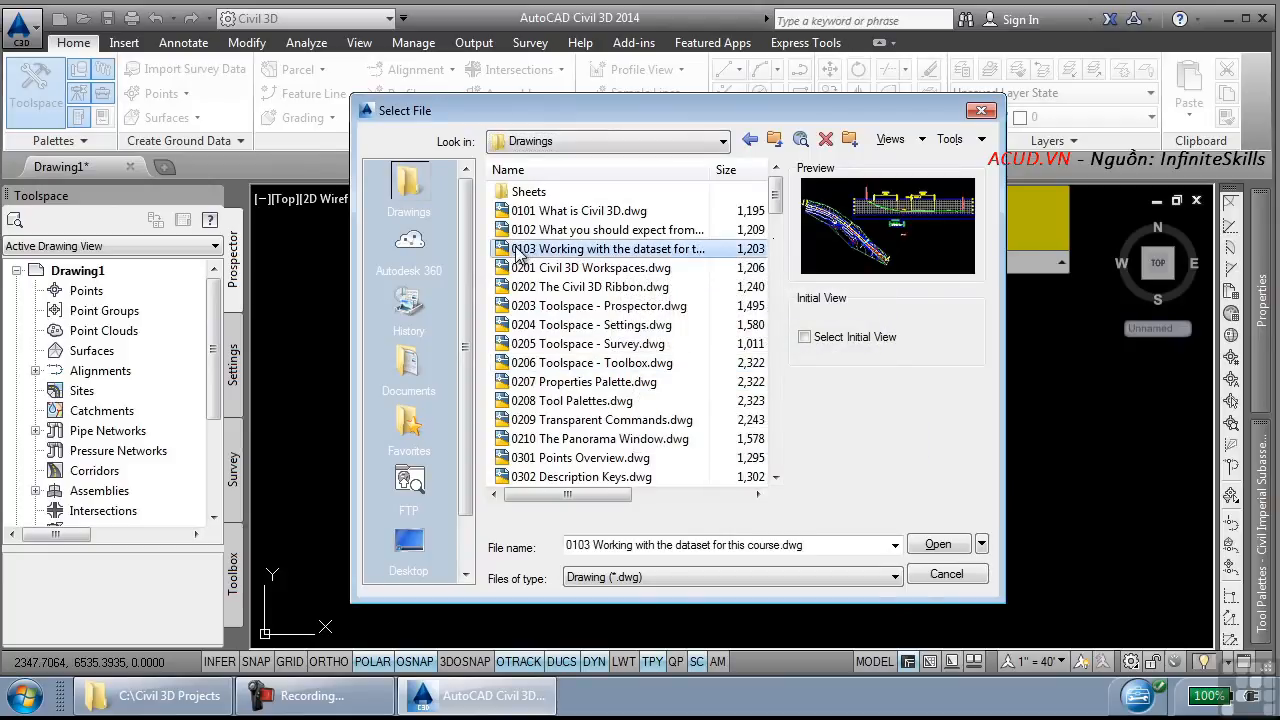
Step: Open drawing 0103 and set the Data Shortcuts working folder to the course project folder
click(938, 544)
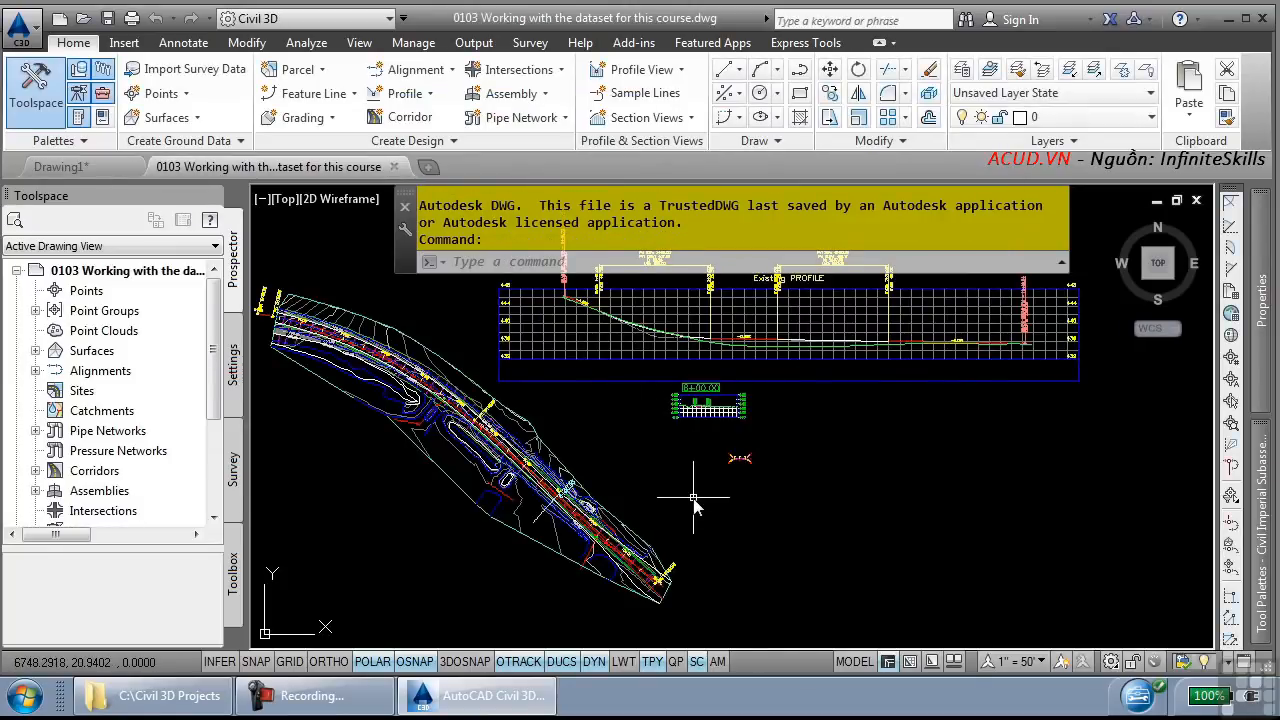
mouse_move(684, 464)
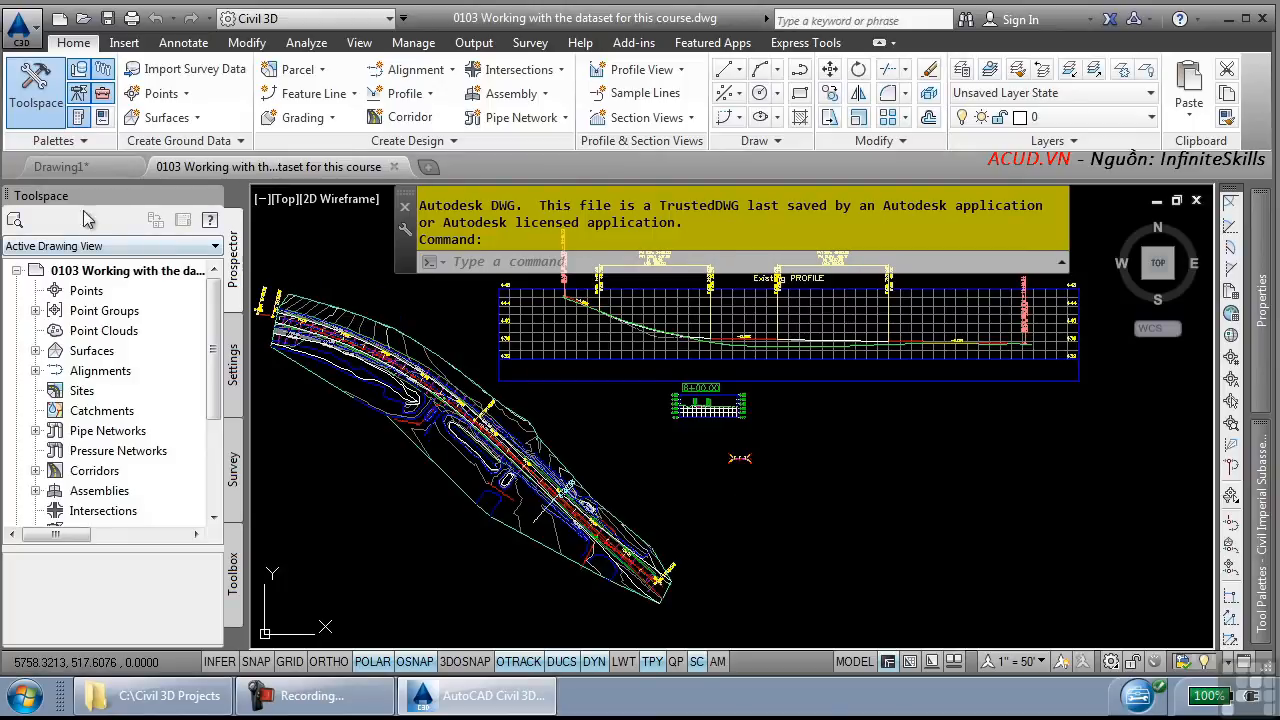
mouse_move(178, 284)
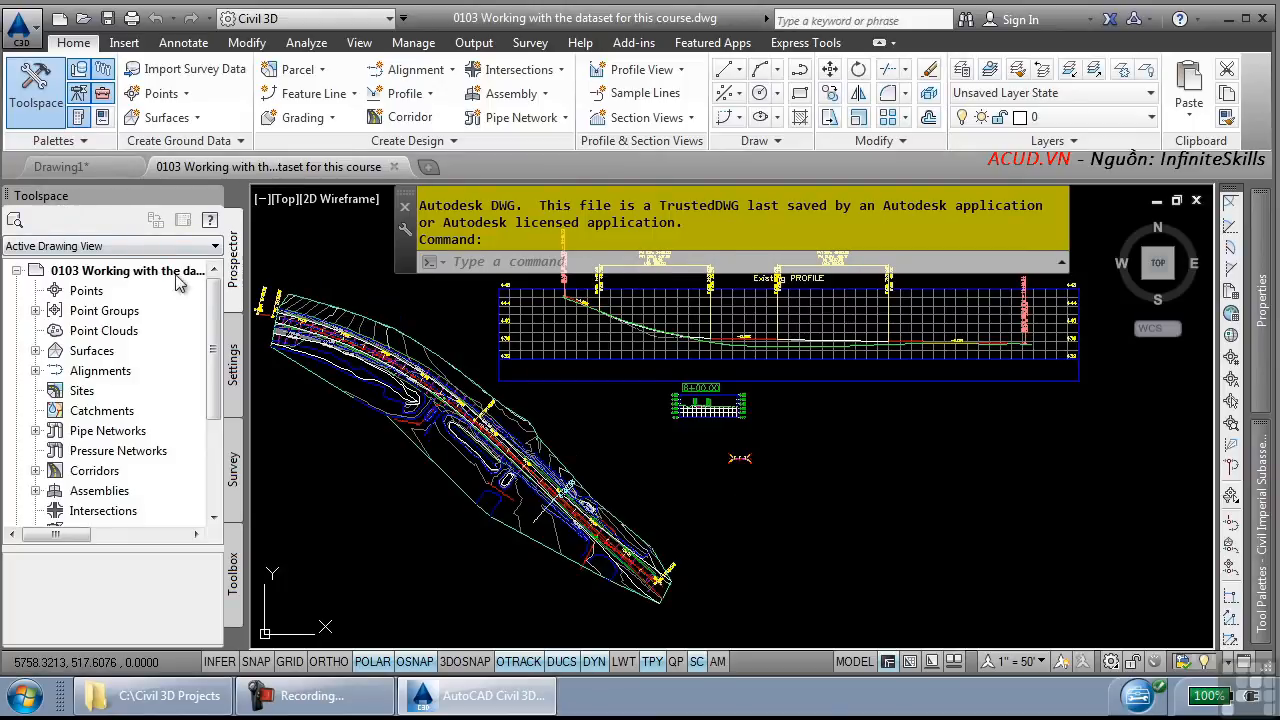
click(36, 270)
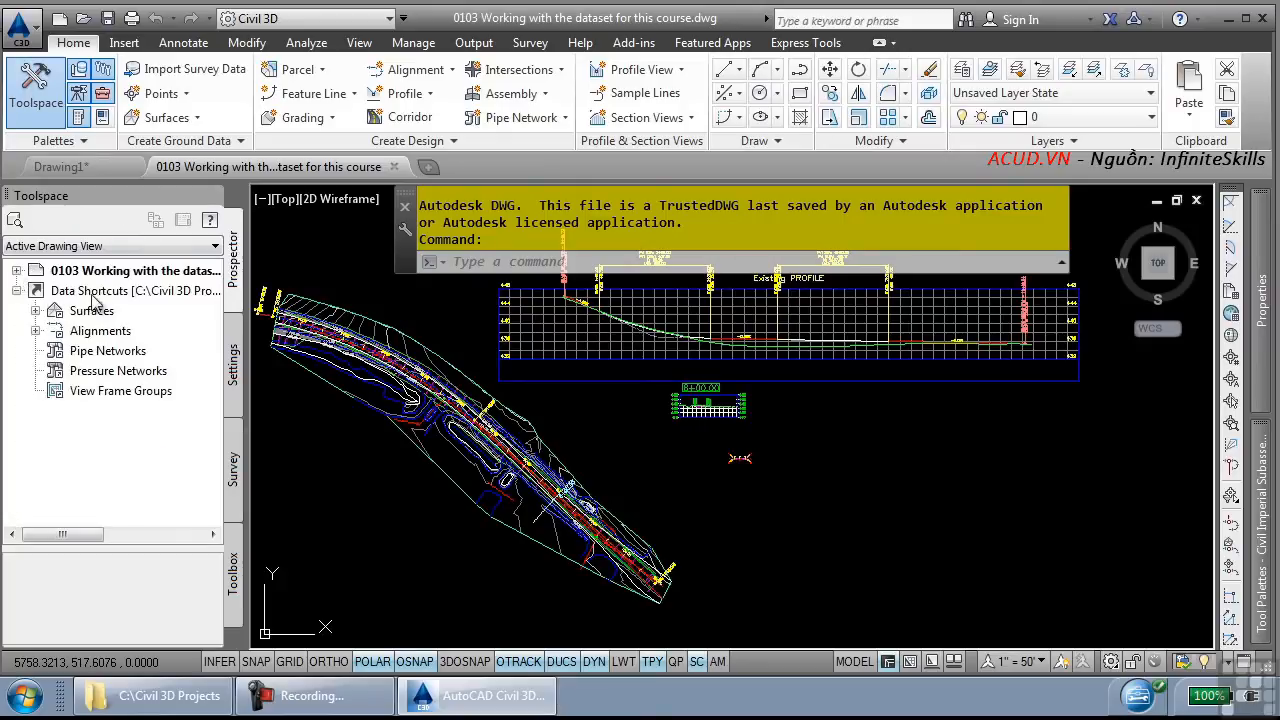
mouse_move(90, 290)
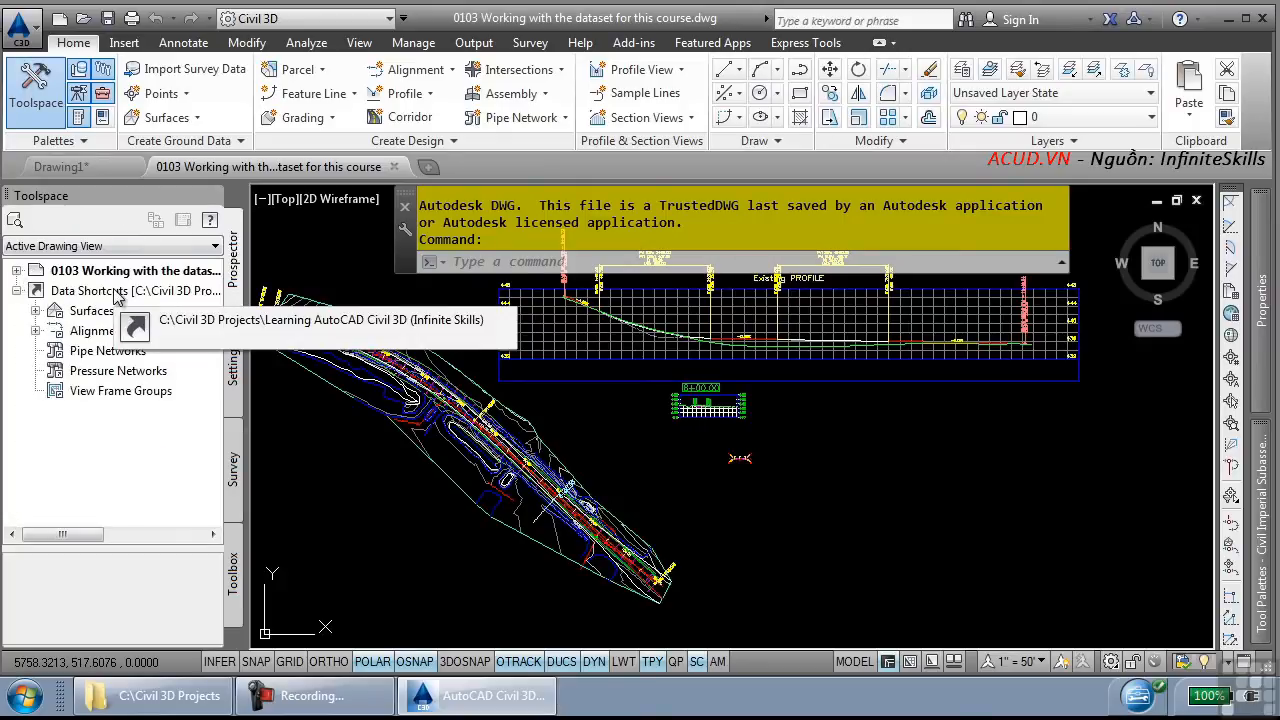
right_click(90, 290)
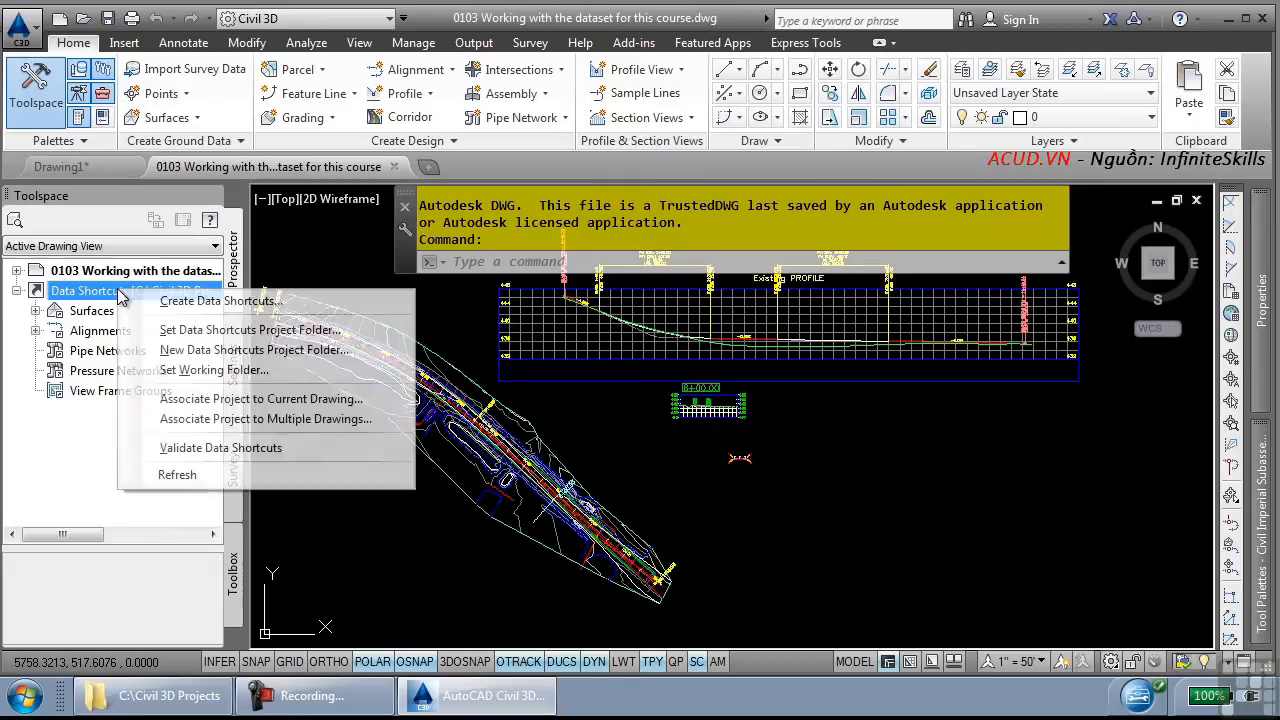
mouse_move(252, 348)
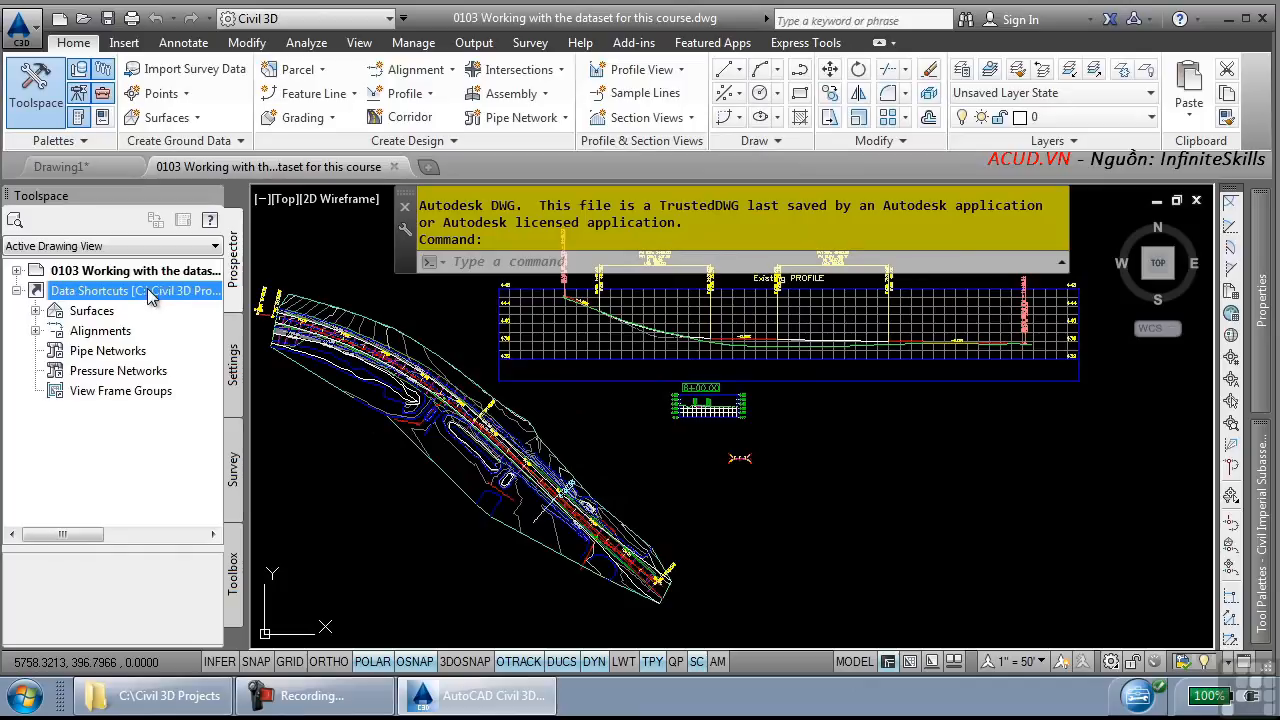
mouse_move(136, 290)
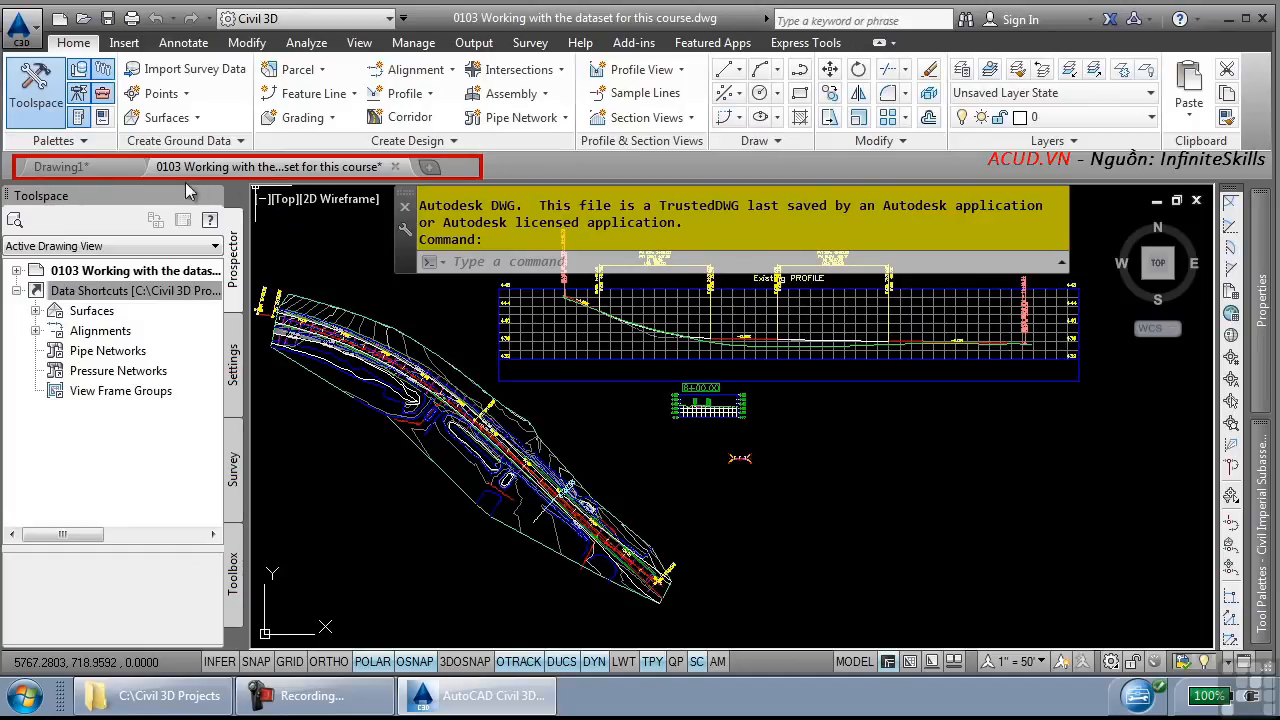
mouse_move(396, 332)
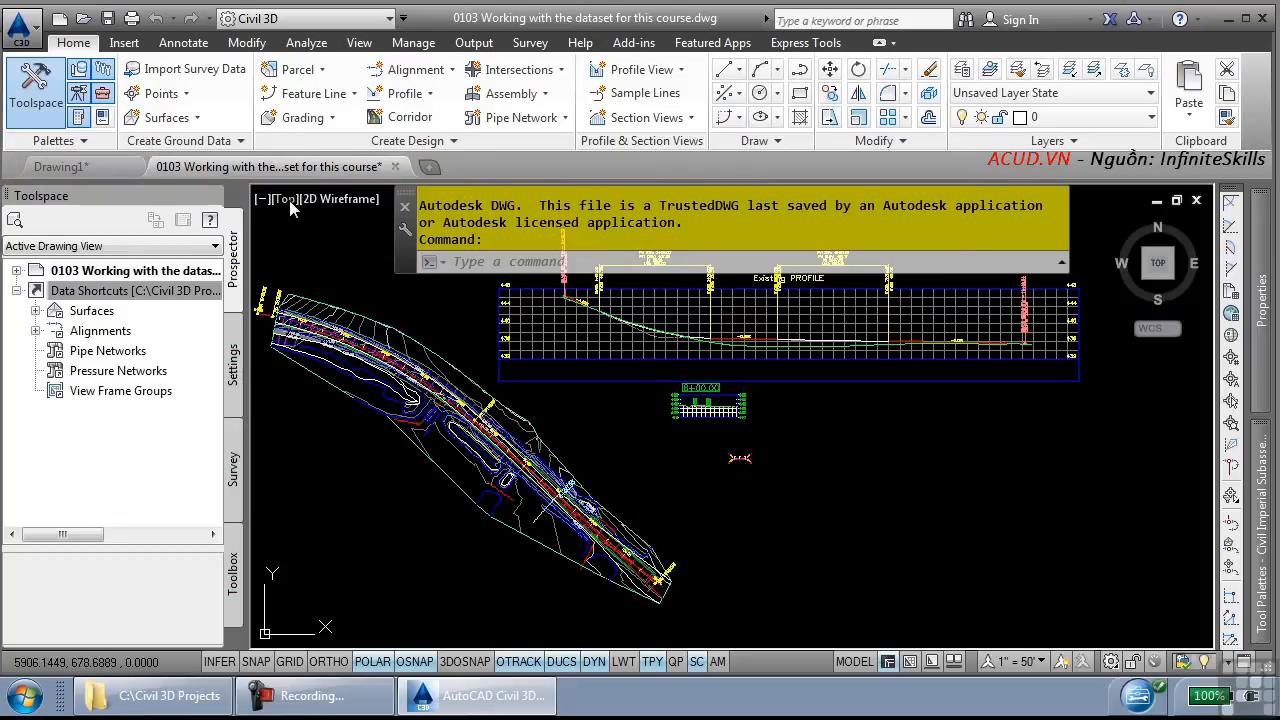
mouse_move(262, 200)
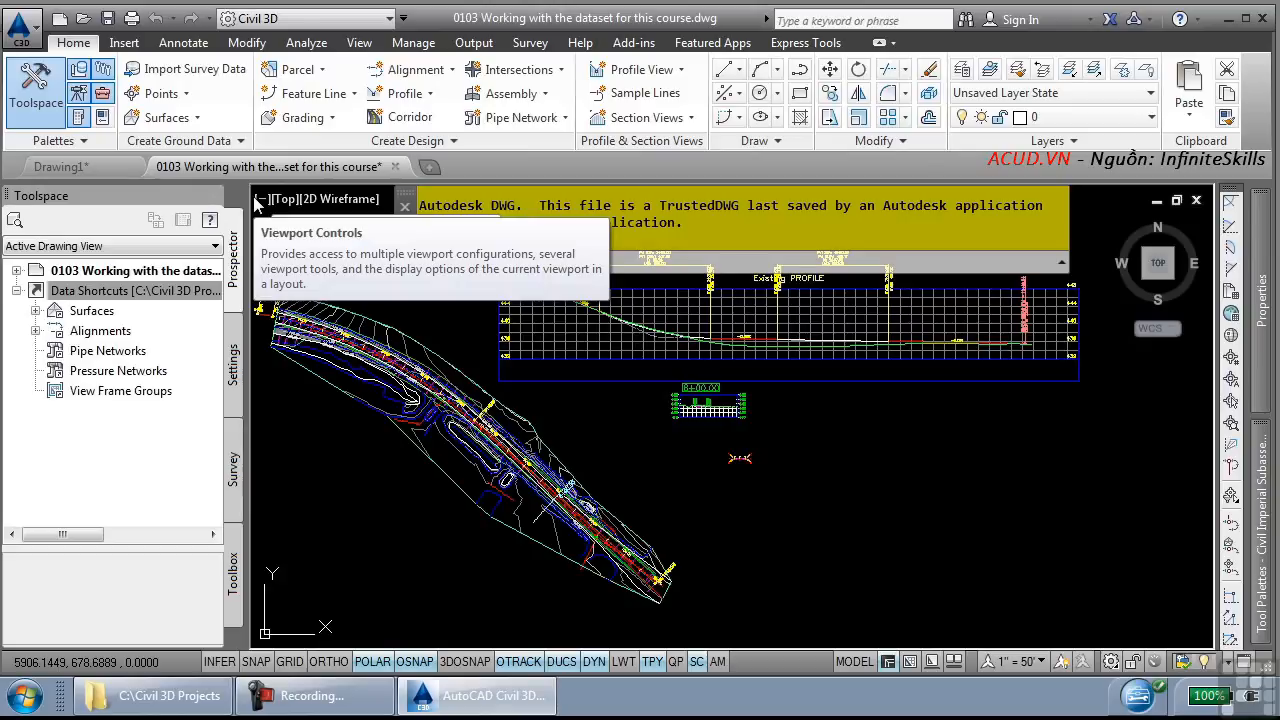
mouse_move(350, 260)
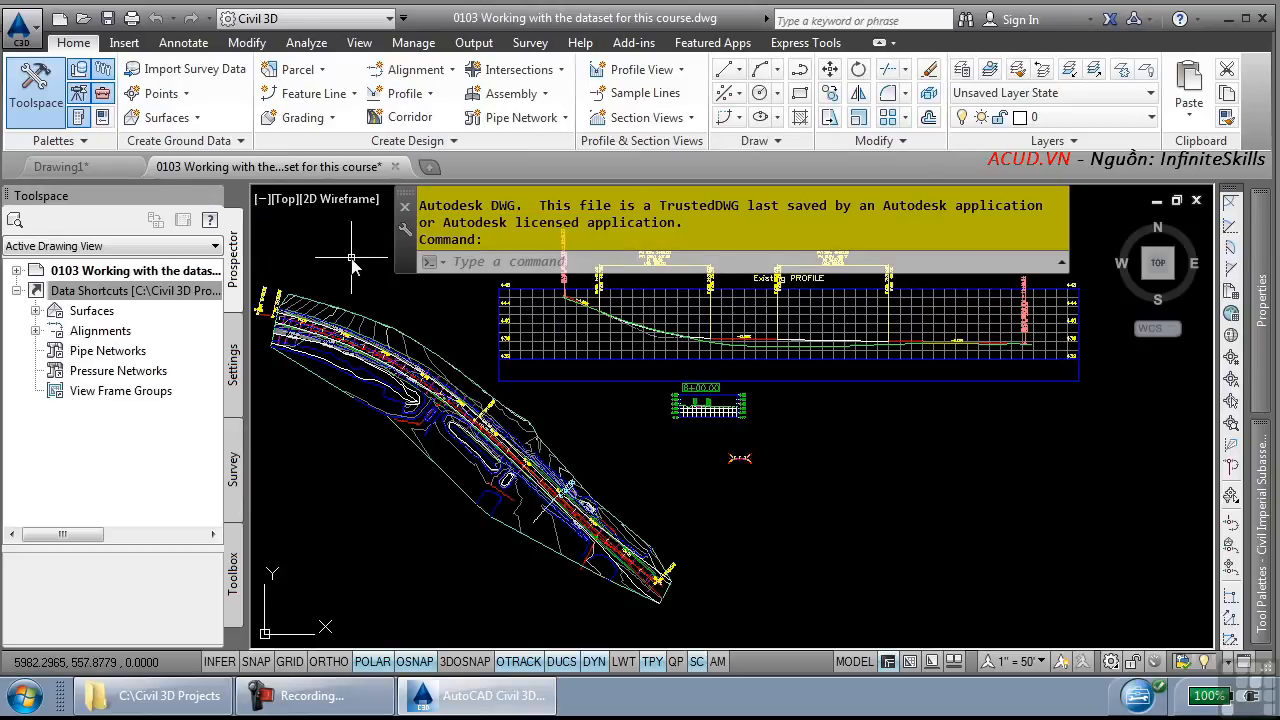
mouse_move(360, 42)
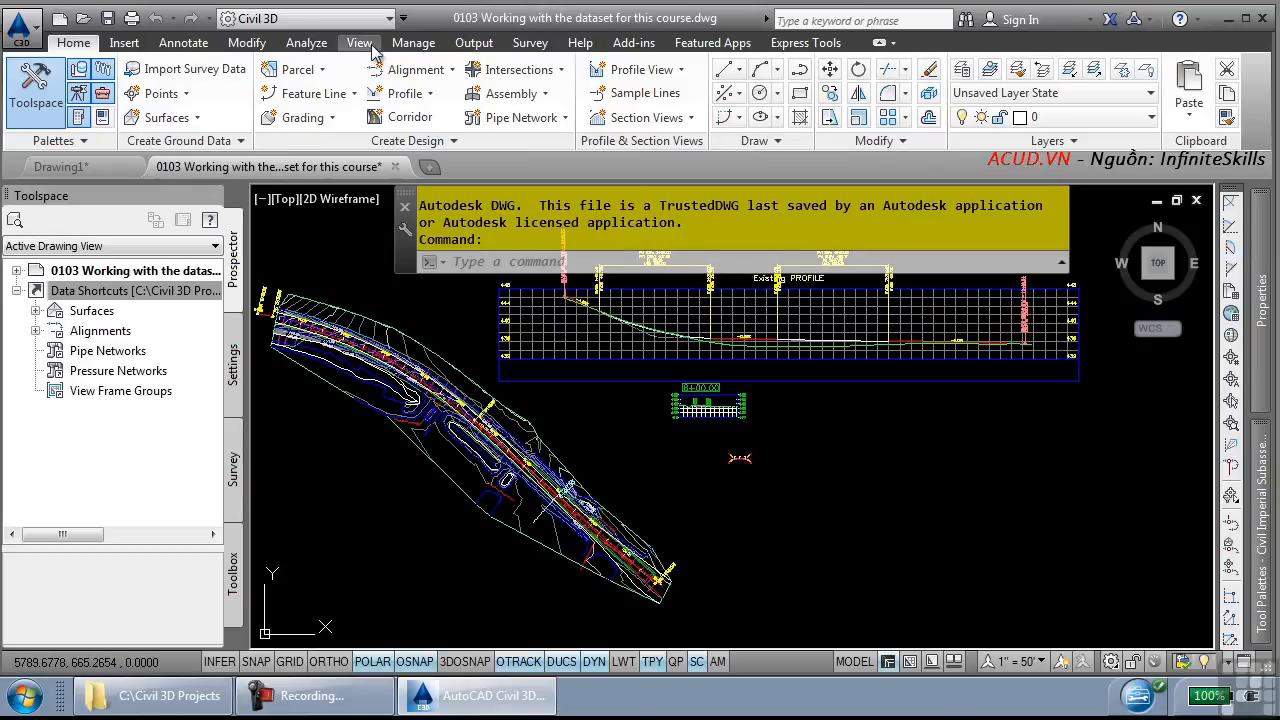
Step: Switch to the View ribbon to turn File Tabs off in the User Interface panel
click(358, 42)
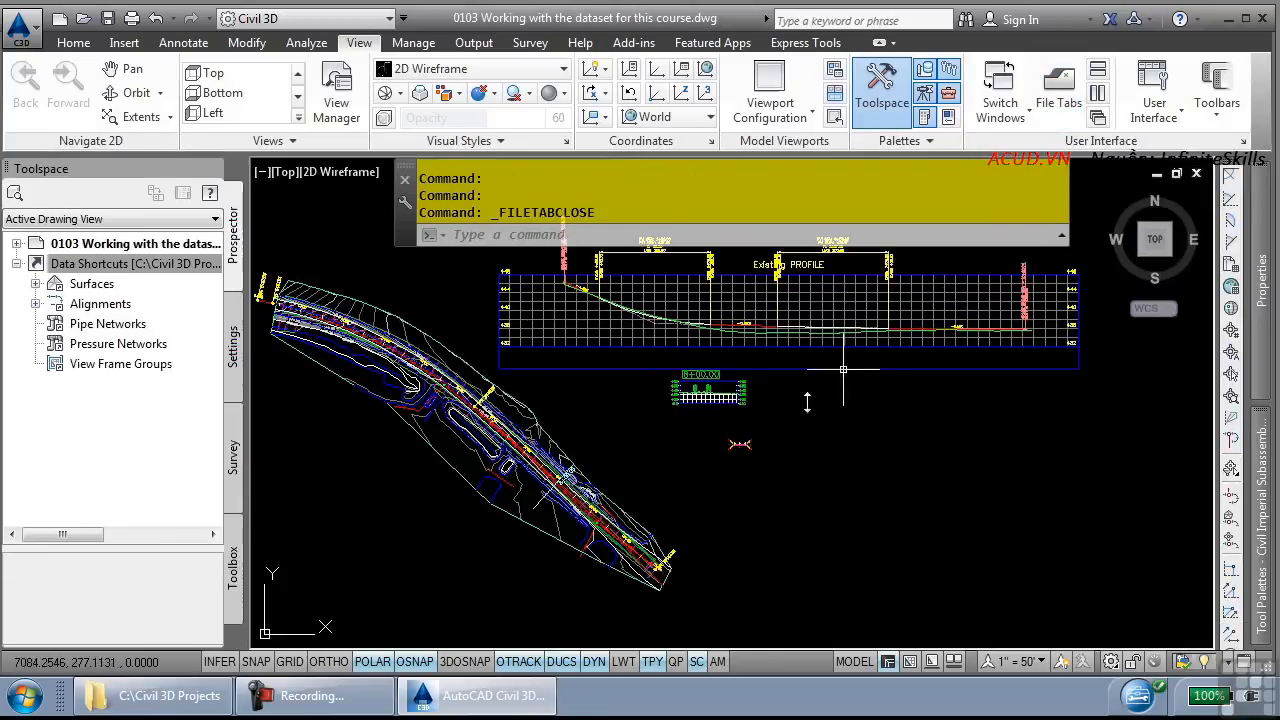
mouse_move(796, 418)
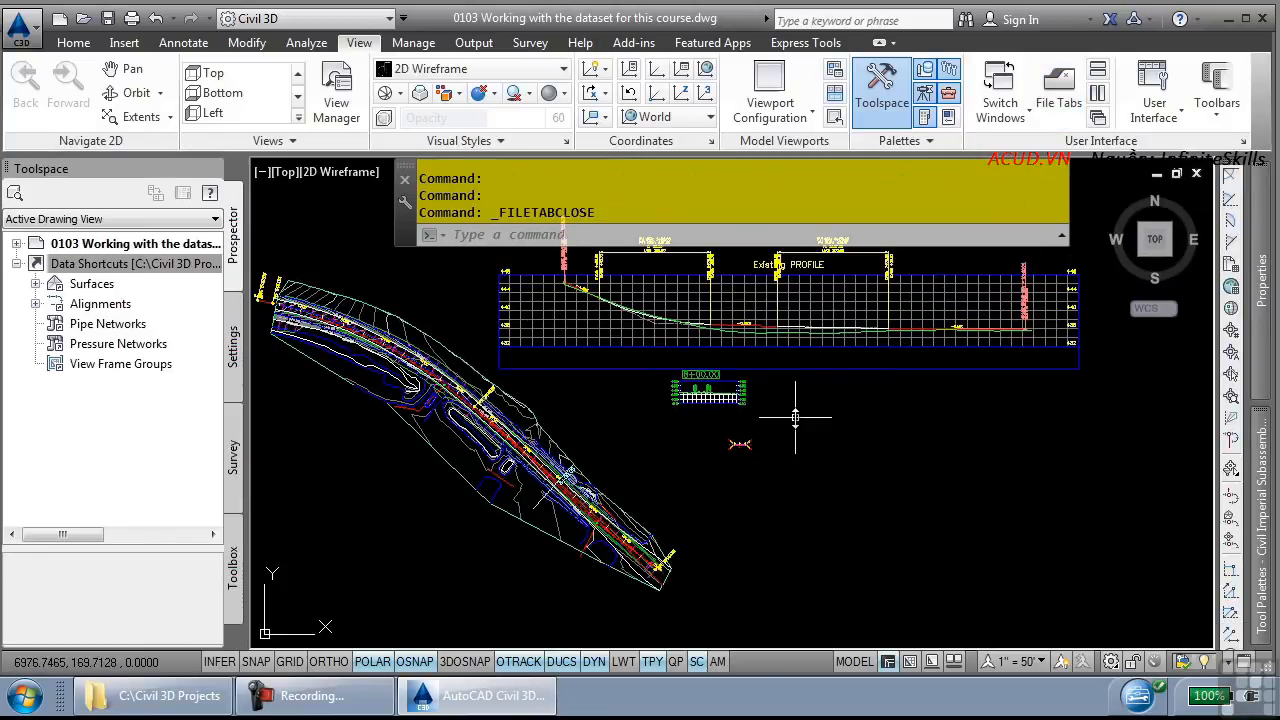